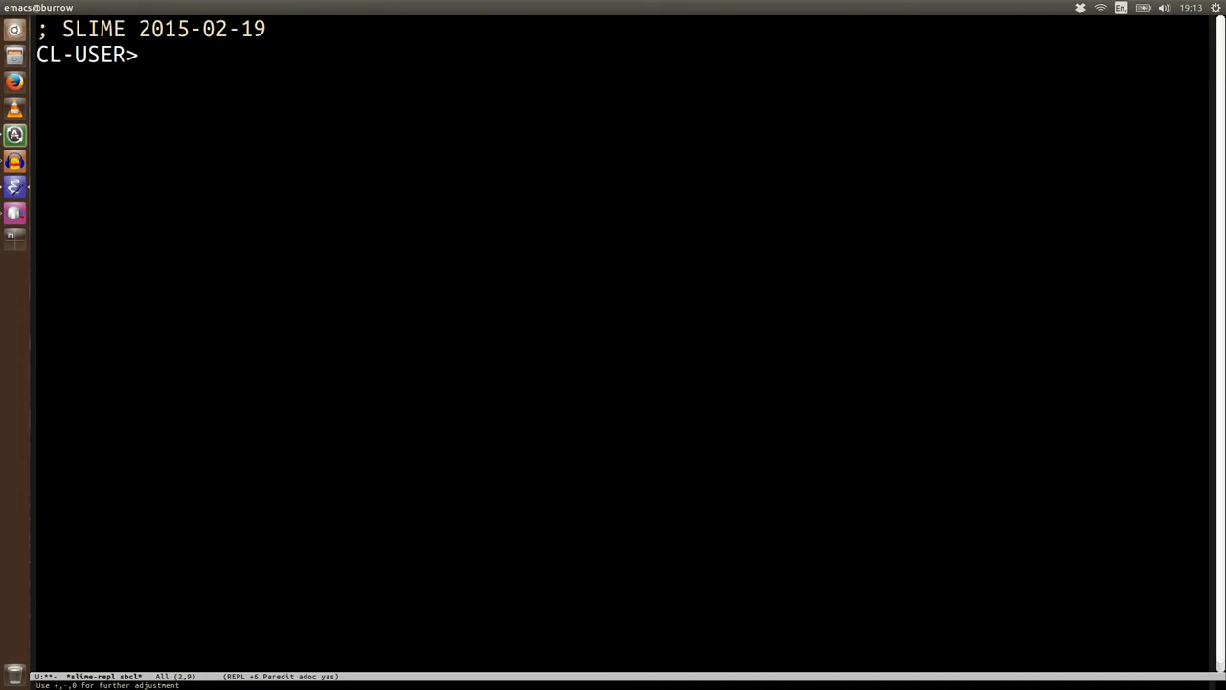
- Load CEPL with (ql:quickload :cepl-...) at the CL-USER prompt
type("(ql:qu")
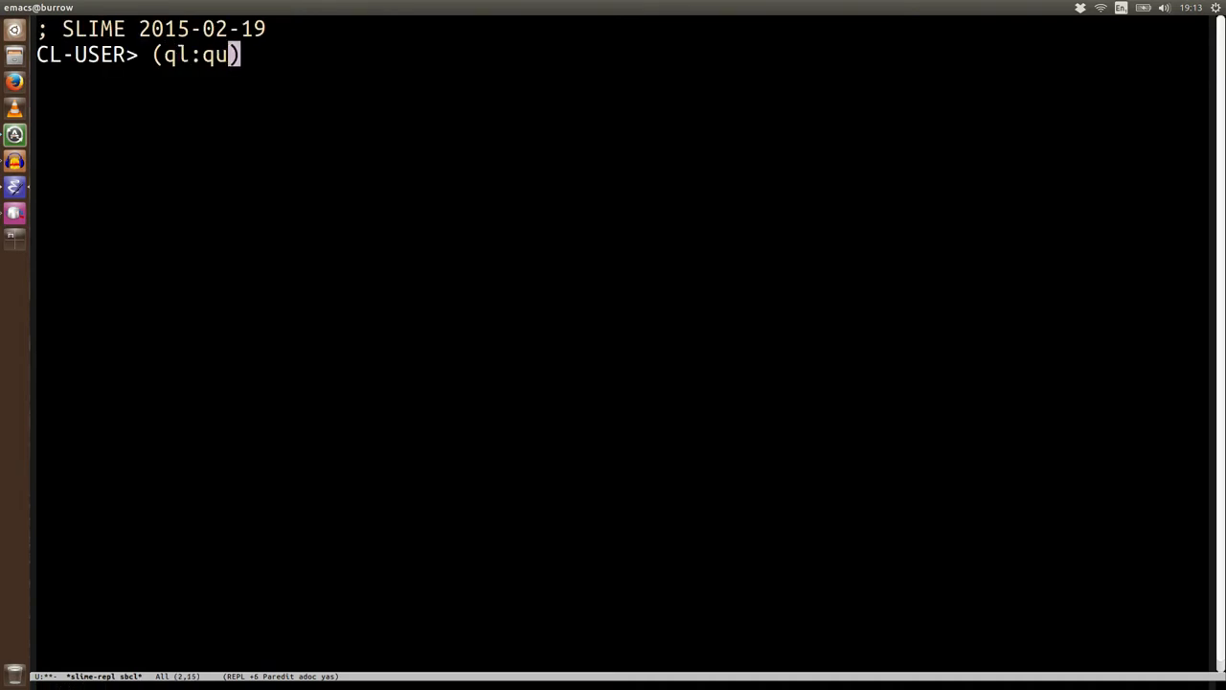
type("ickload :cepl-")
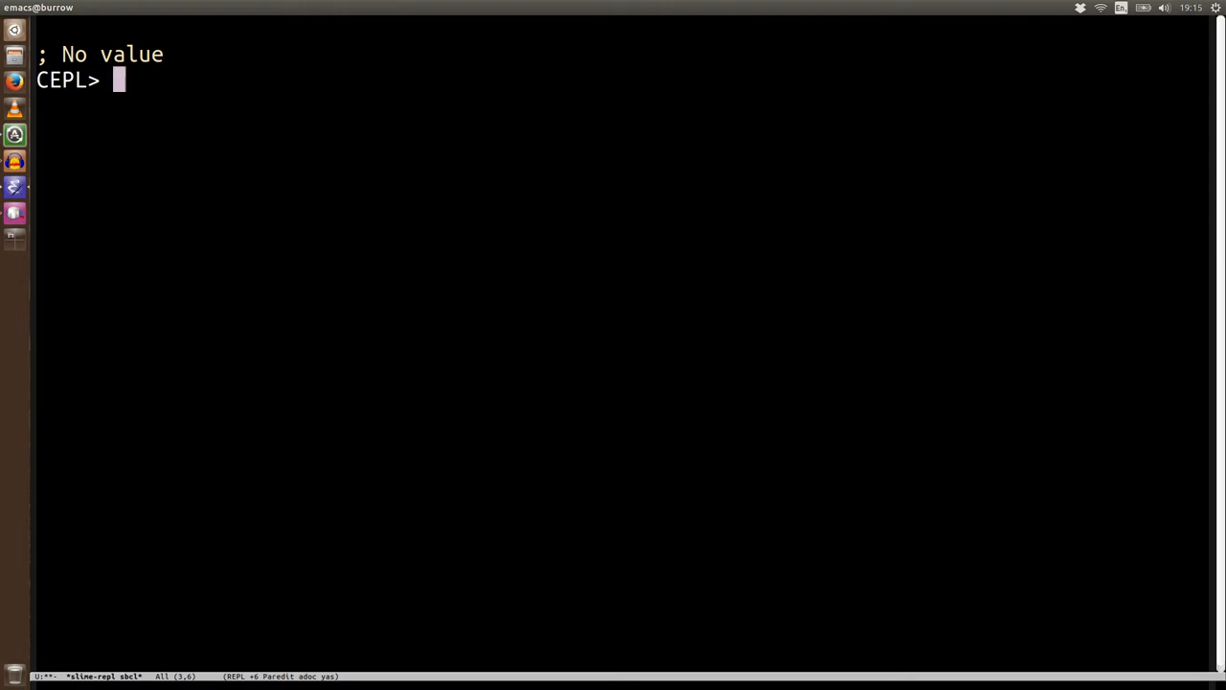
- Evaluate (cffi:foreign-alloc :int :count 10), returning a raw foreign pointer
type("(cffi:)")
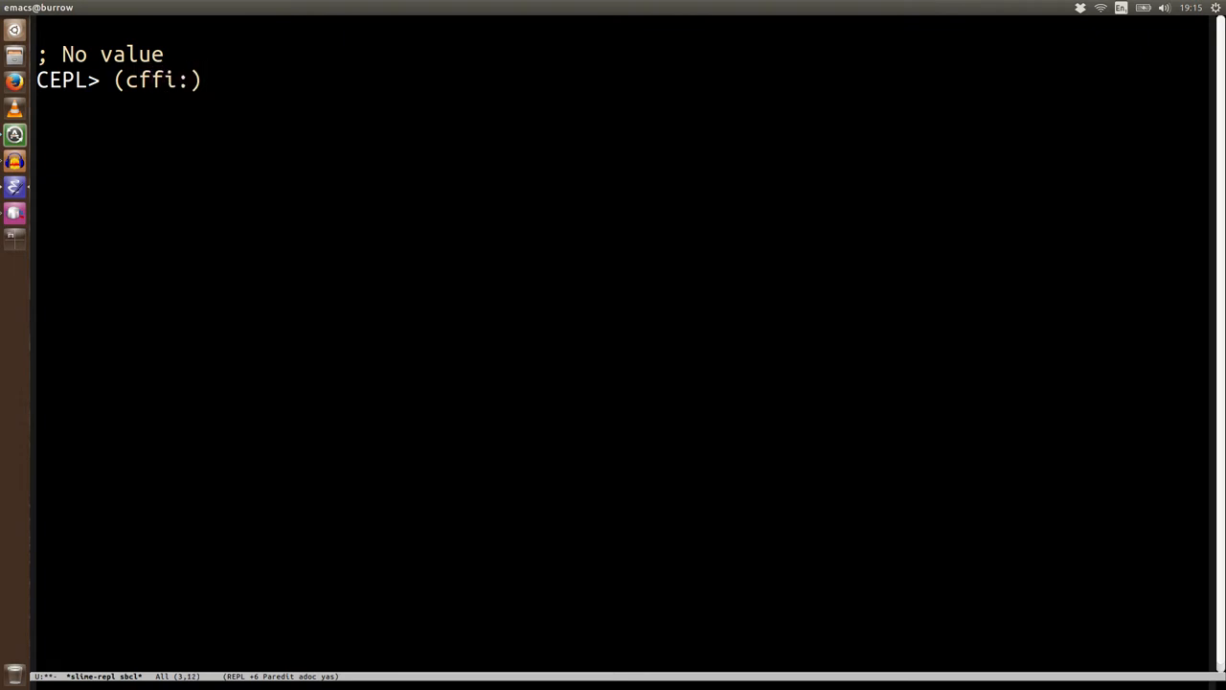
type("foreign-alloc :int")
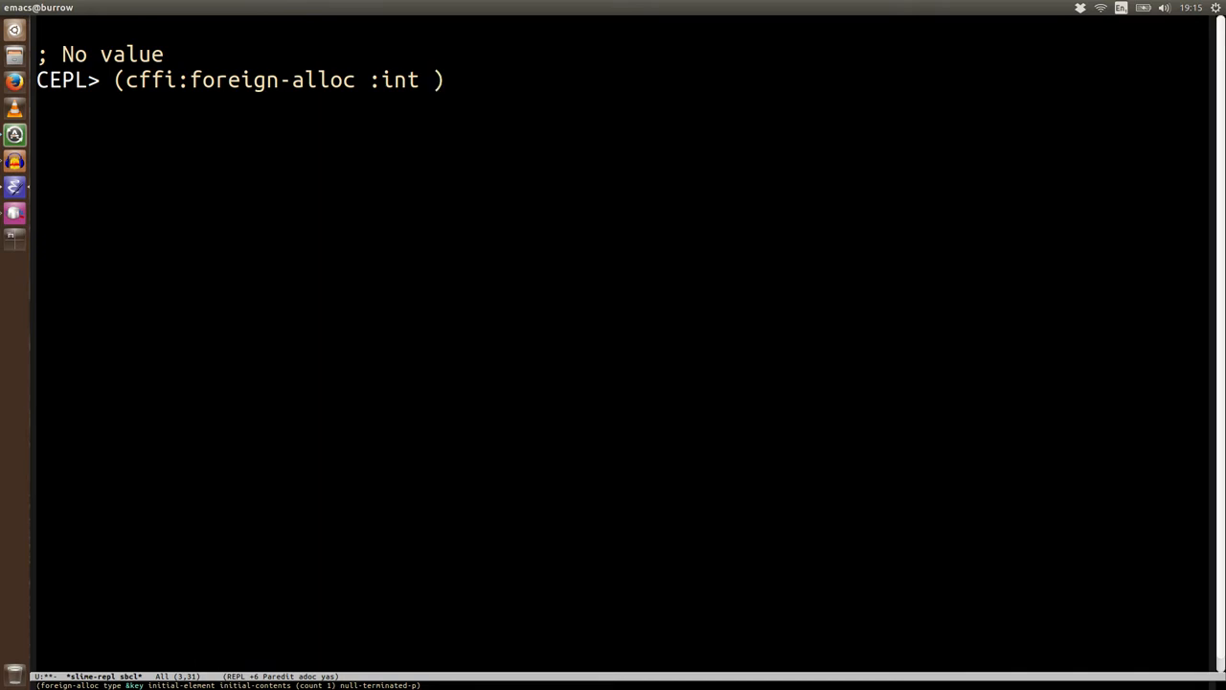
type(":count")
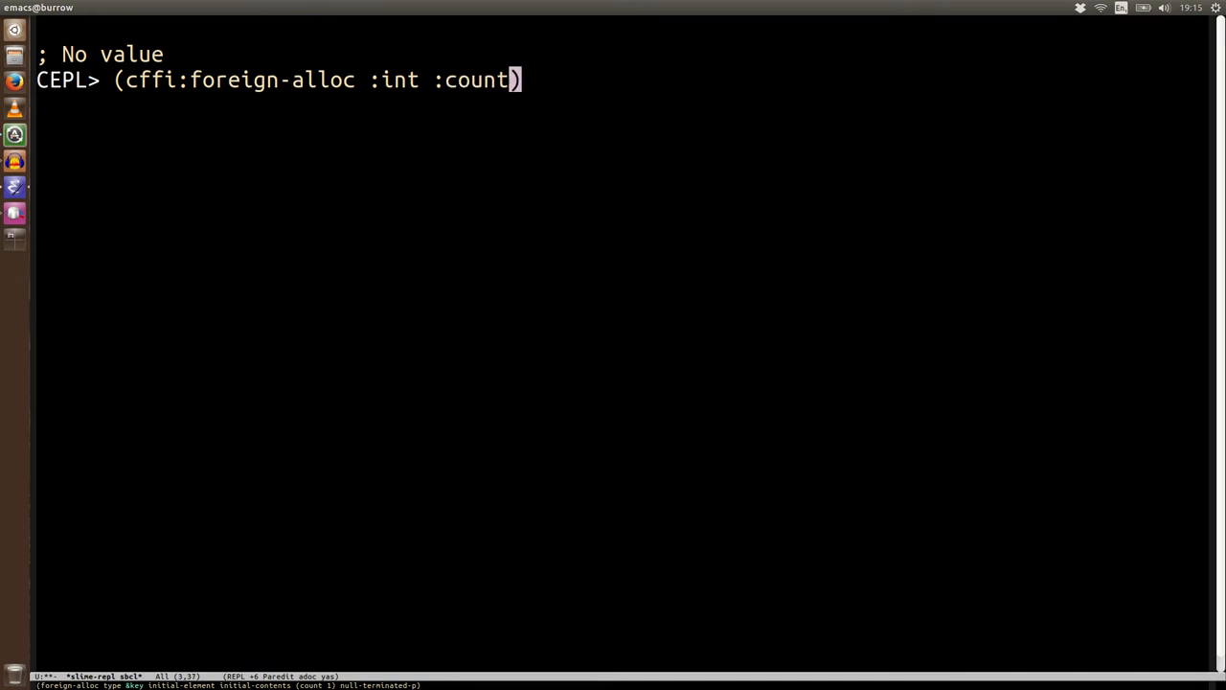
type("10")
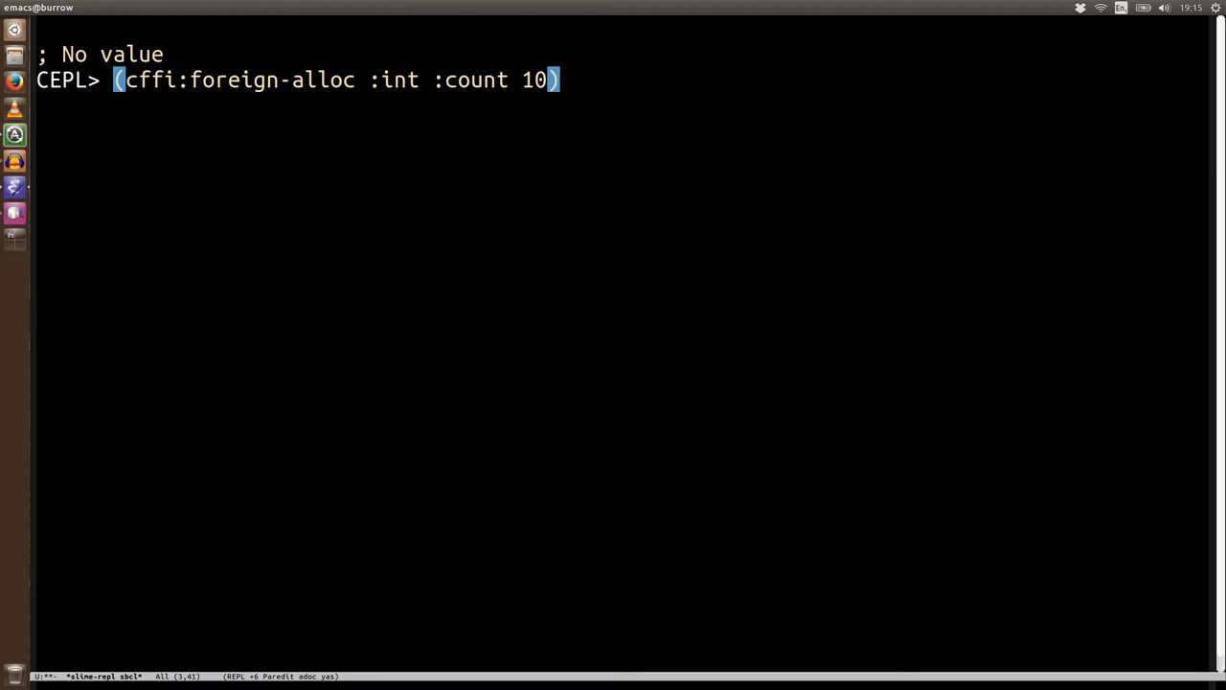
key("Return")
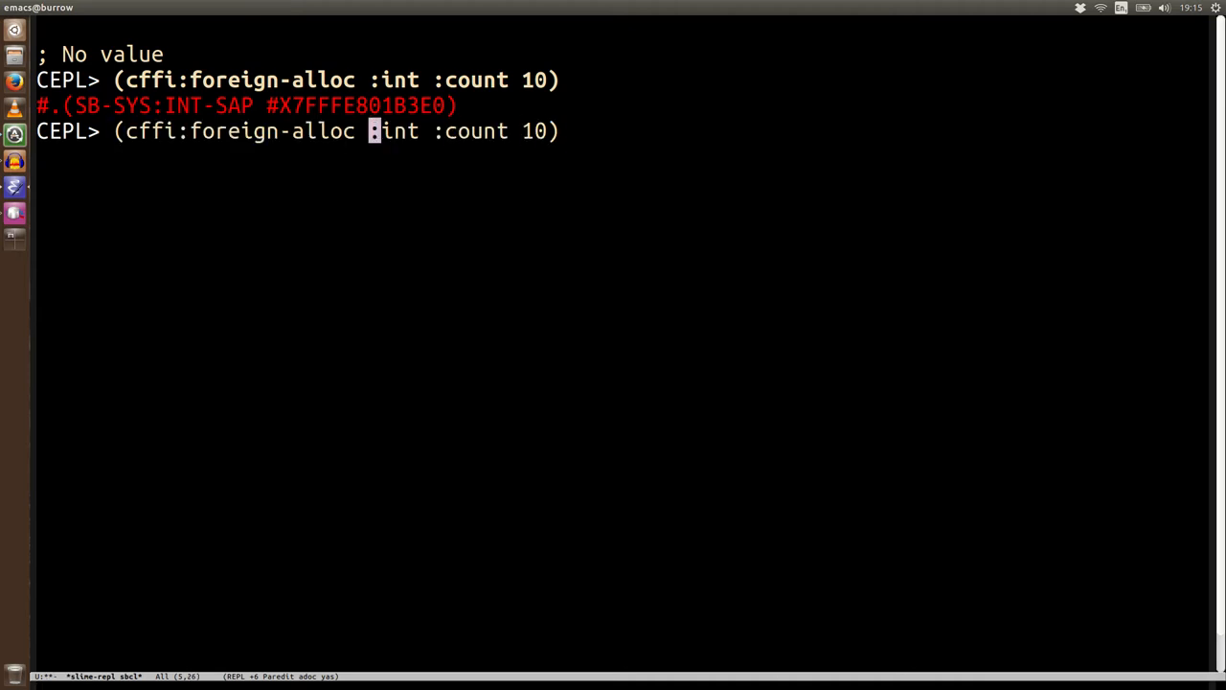
- Change the allocation type to '(:pointer :int) and evaluate it
key("(")
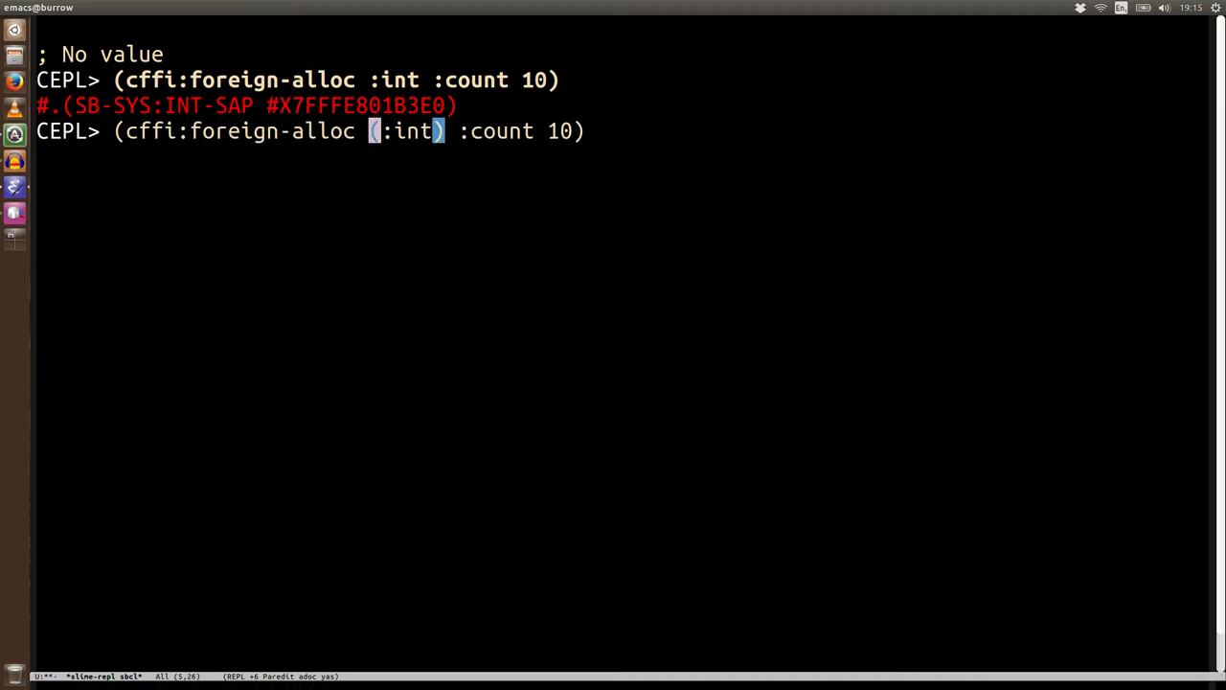
type("'")
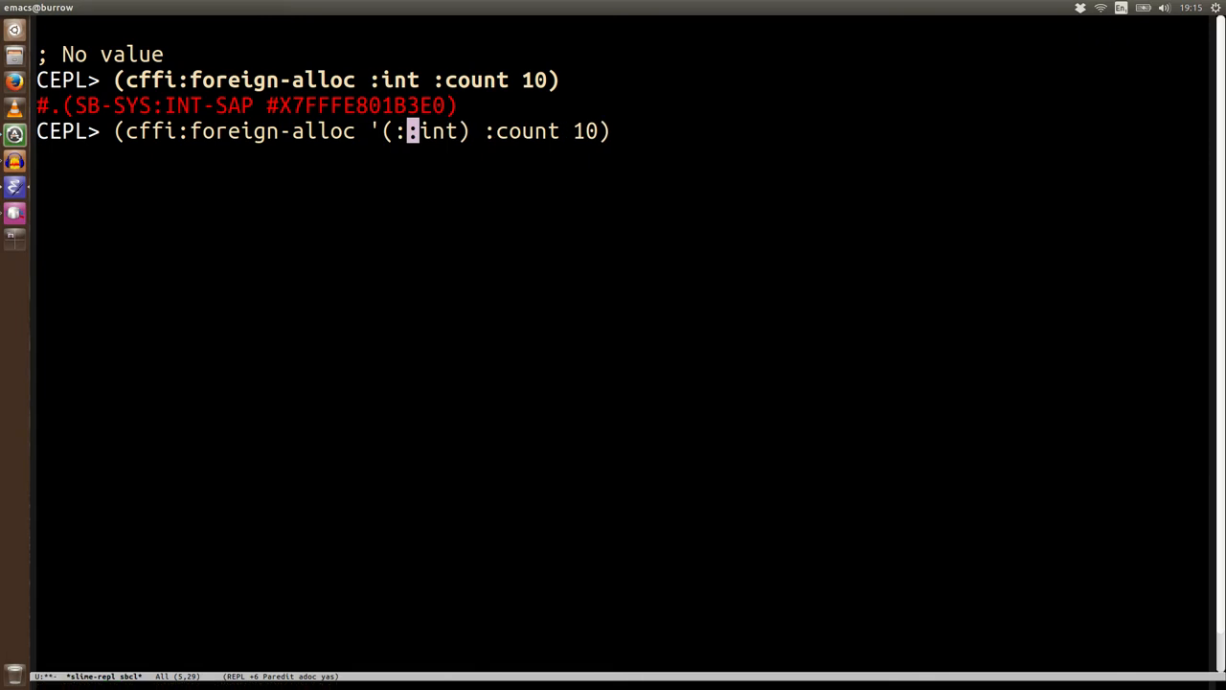
type("pointer")
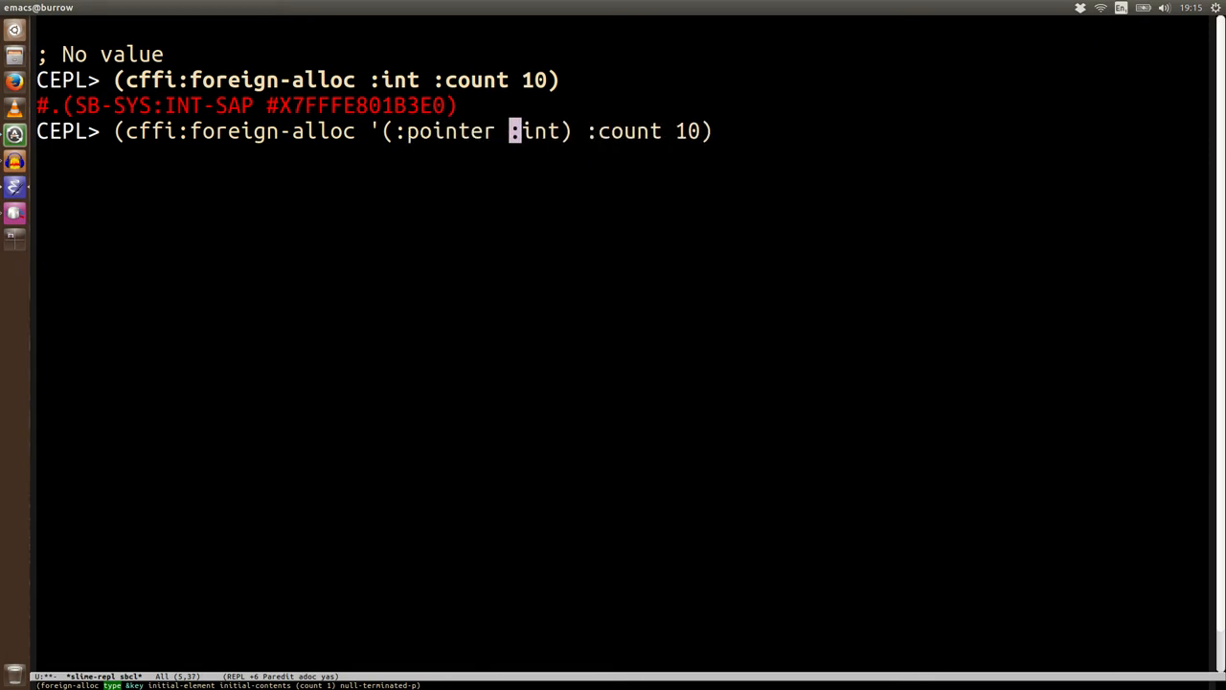
key("Return")
type("(ma")
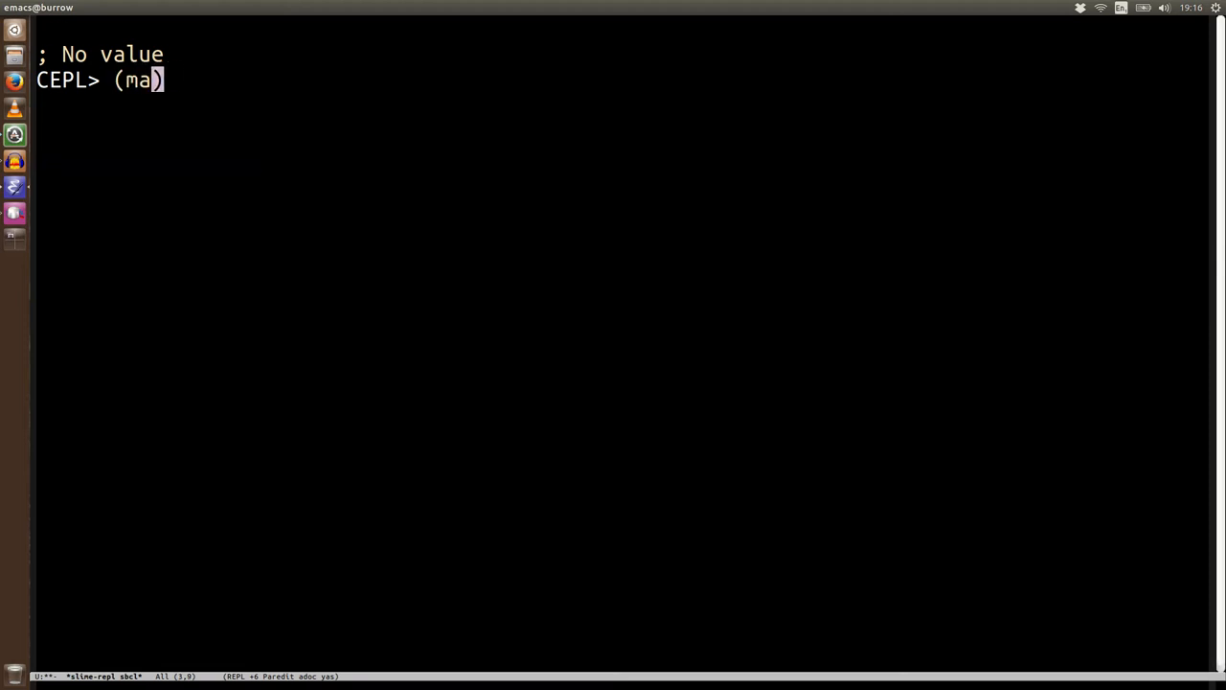
- Evaluate (make-array 10), then (make-c-array '(1 2 3 4 5)) giving a UBYTE C-array
type("ke-array 10")
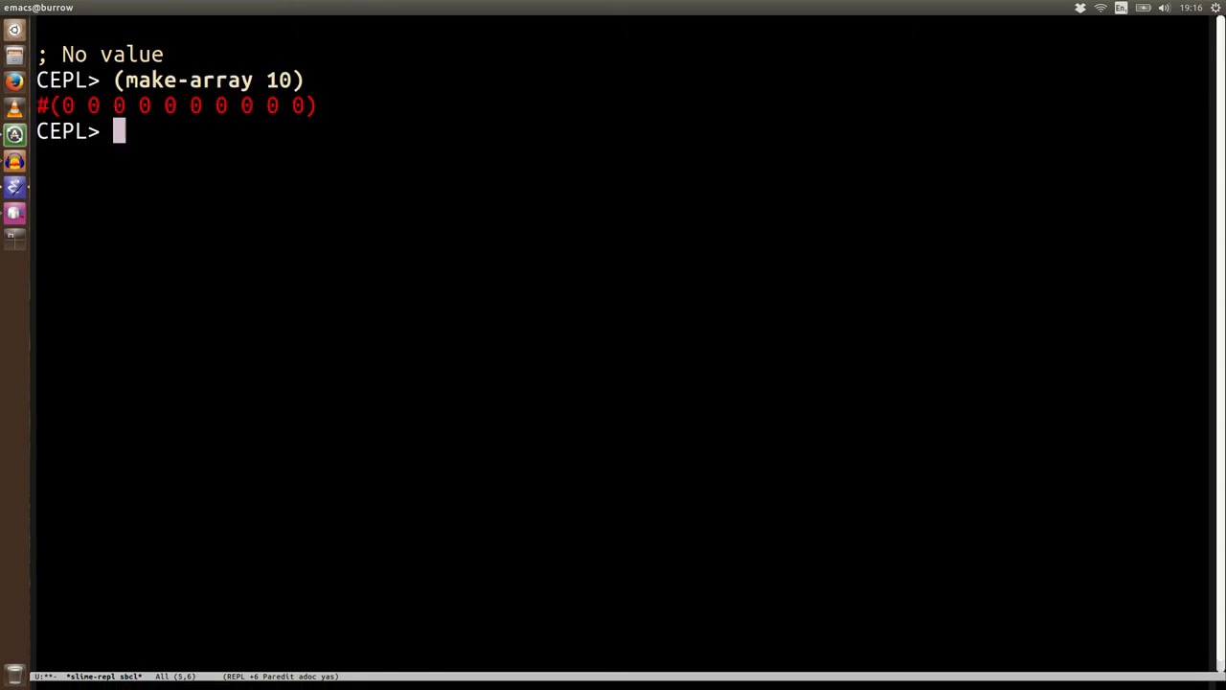
type("(make-array 10 :in")
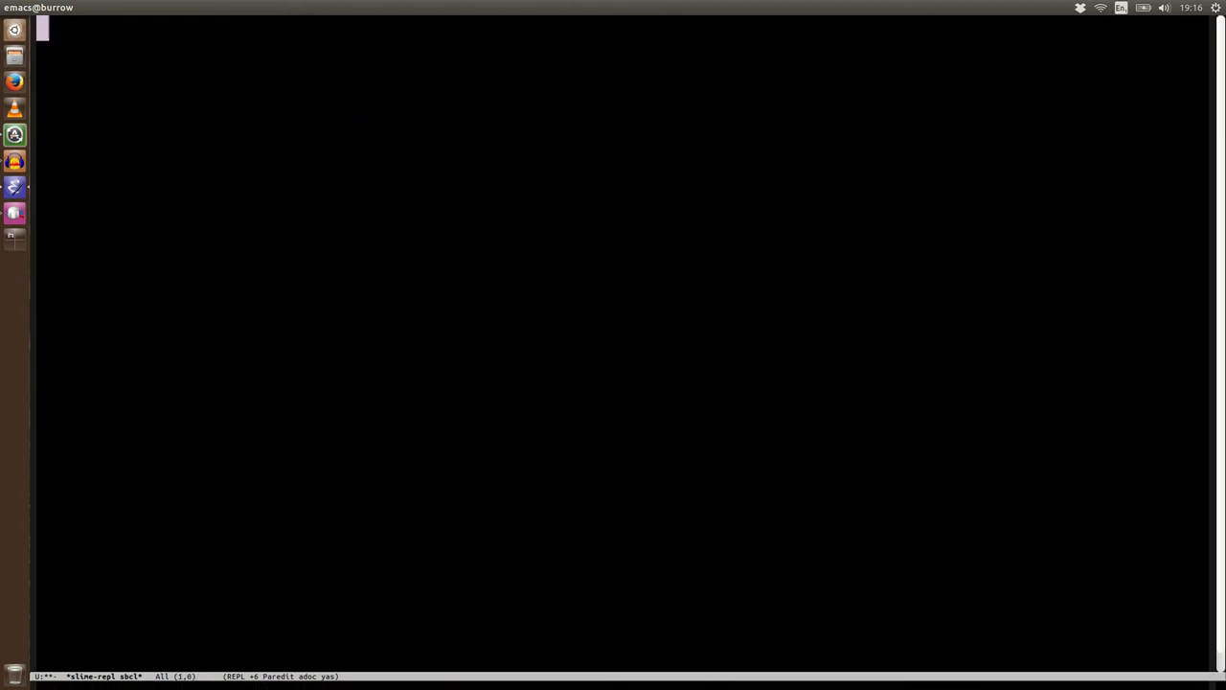
type("(make-c-a")
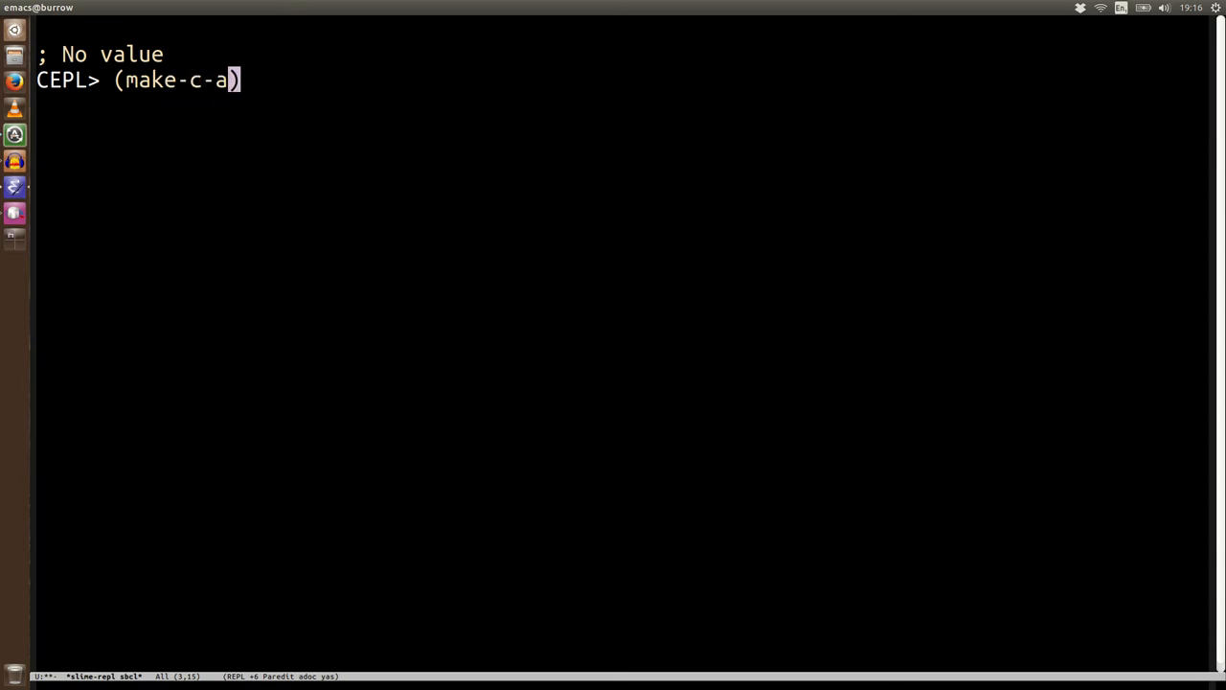
type("r")
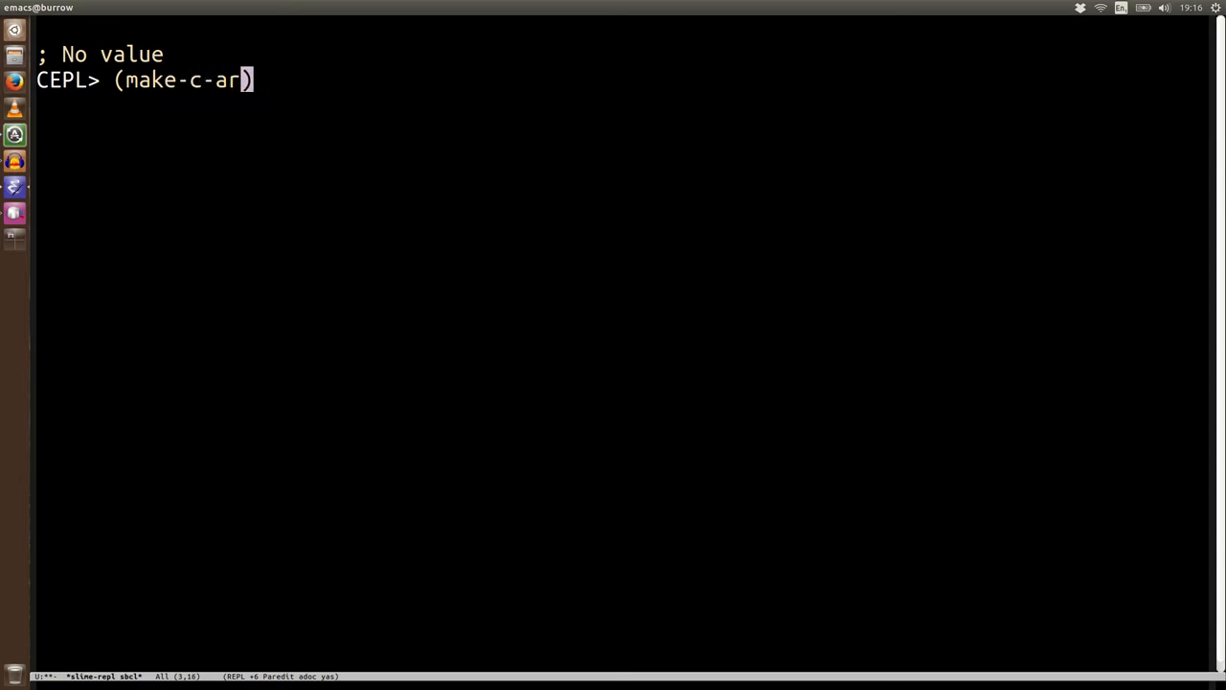
type("ray")
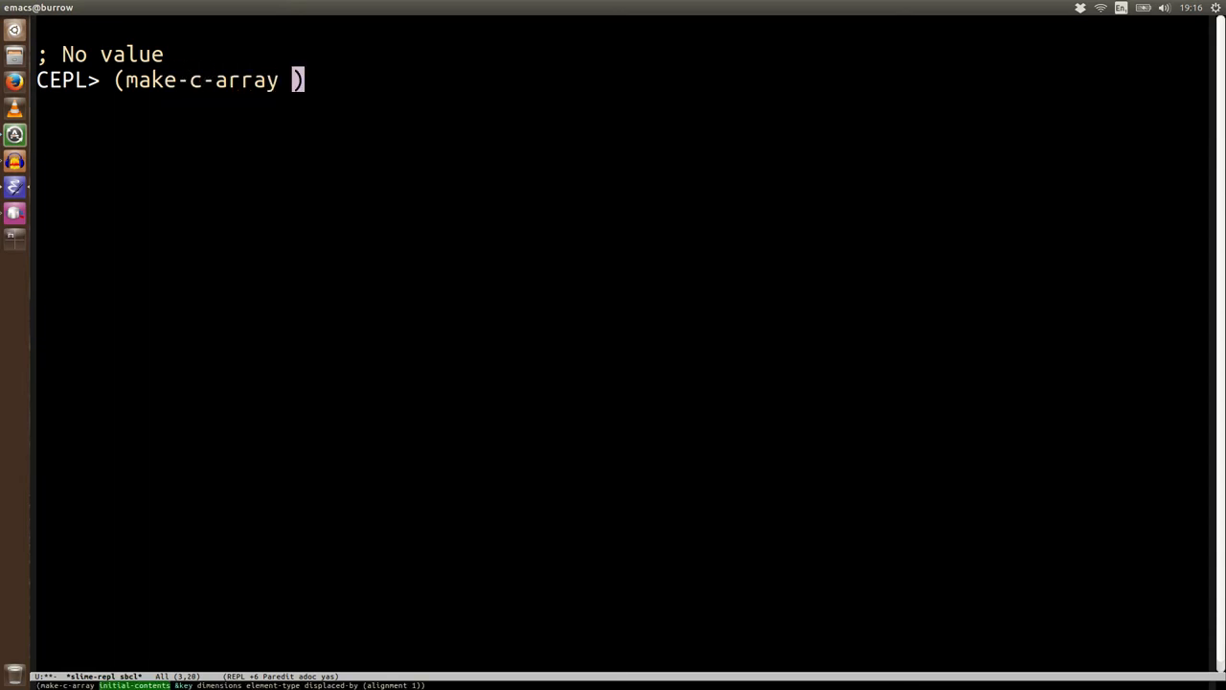
type("'(1 2 3 4 5")
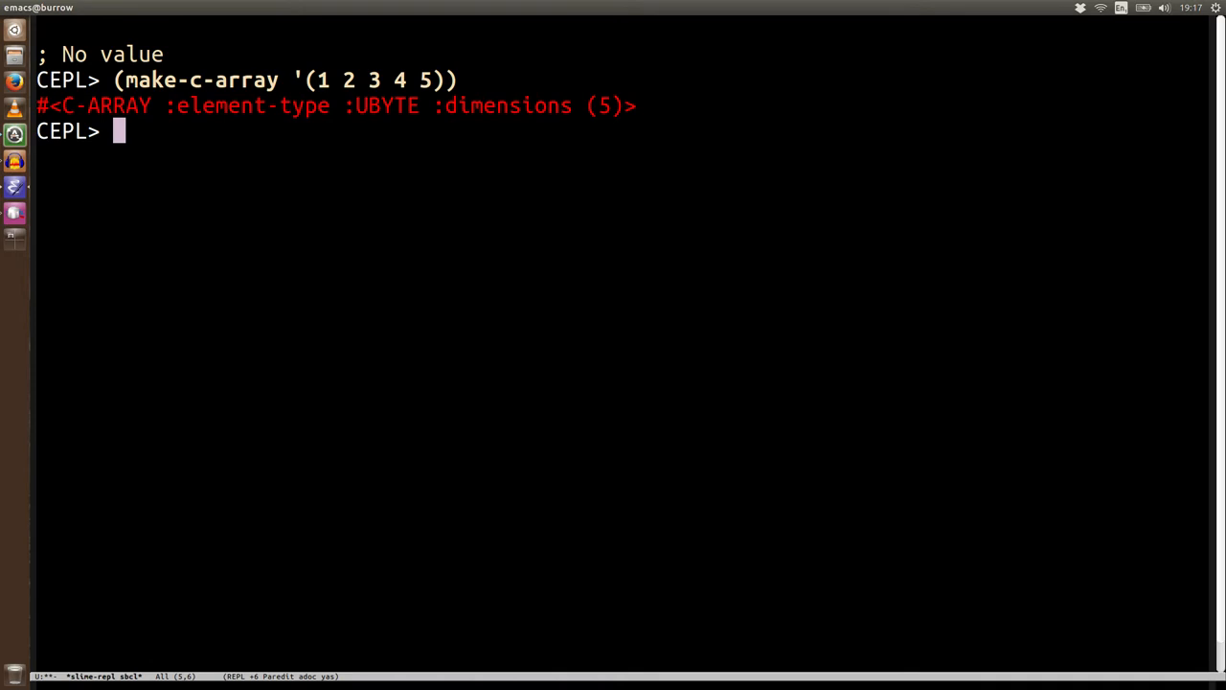
- Re-evaluate make-c-array with 4.0 in the list, producing a FLOAT C-array
type("(make-c-array '(1 2 3 4 5))")
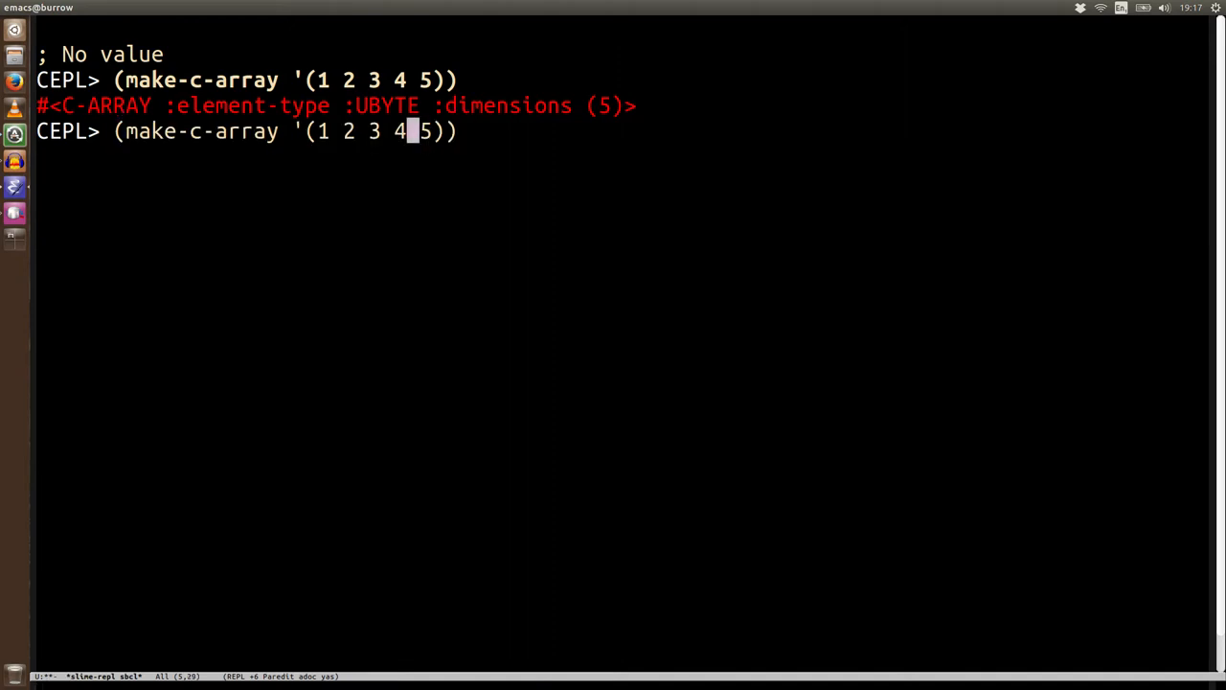
type(".0")
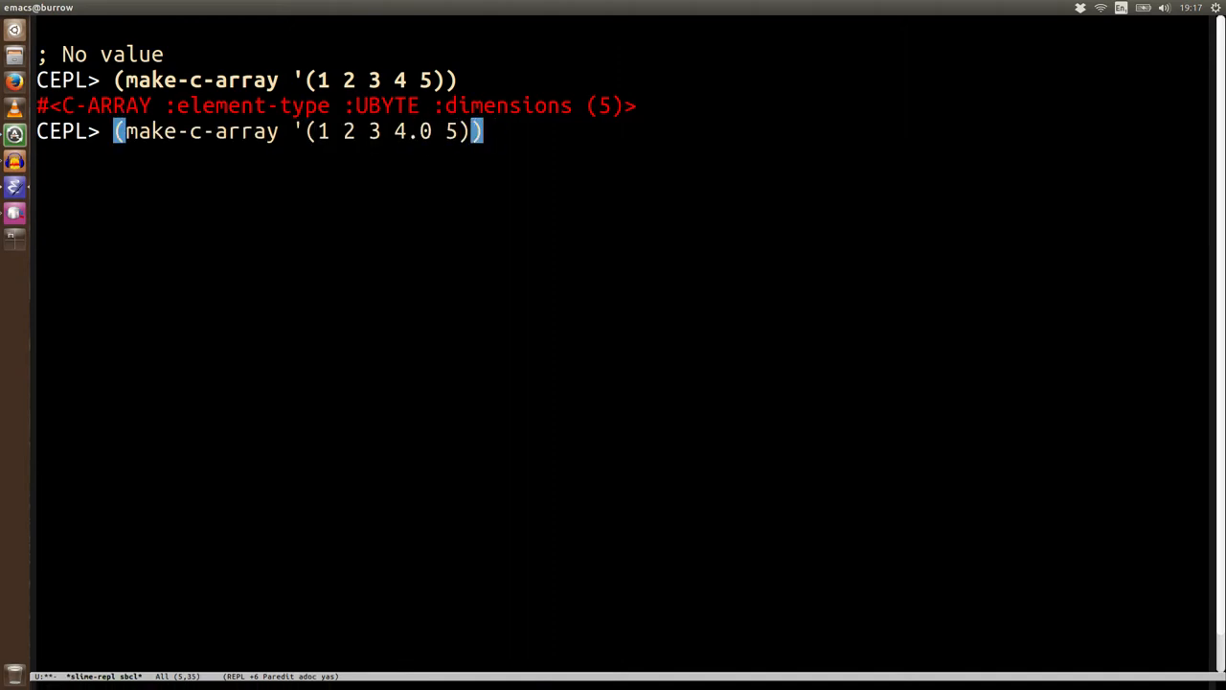
key("Return")
type("(make-c-array nil ")
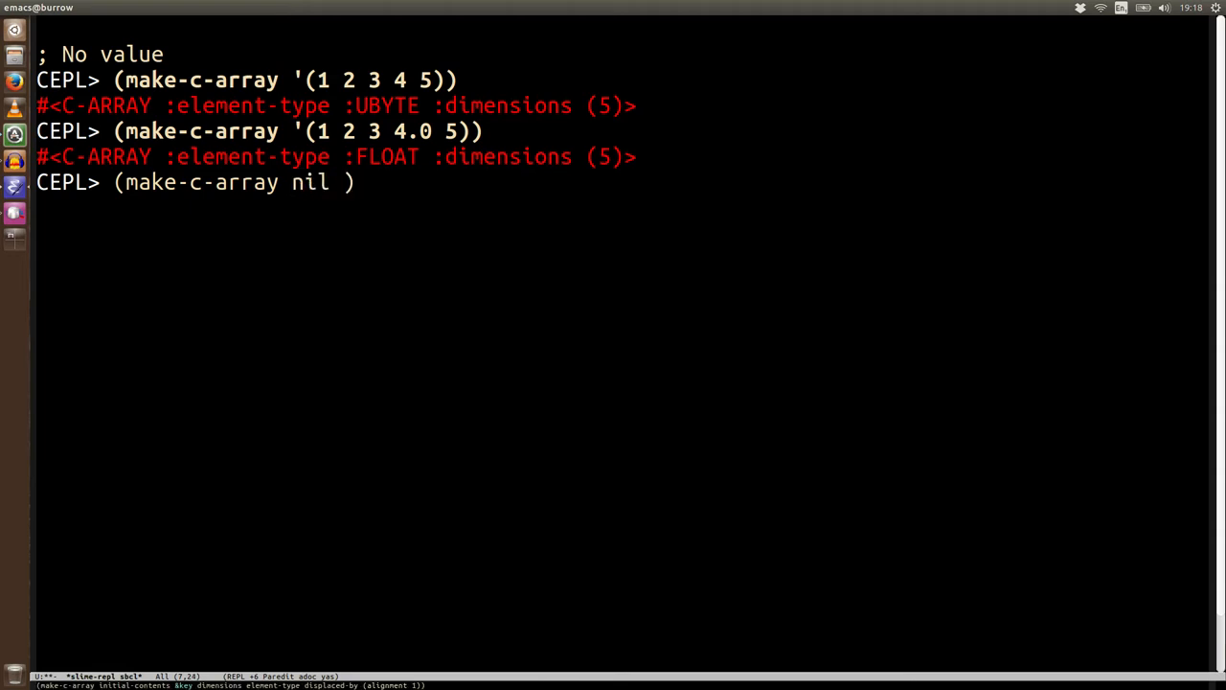
- Evaluate (make-c-array nil :element-type :int :dimensions 10)
type(":element-type")
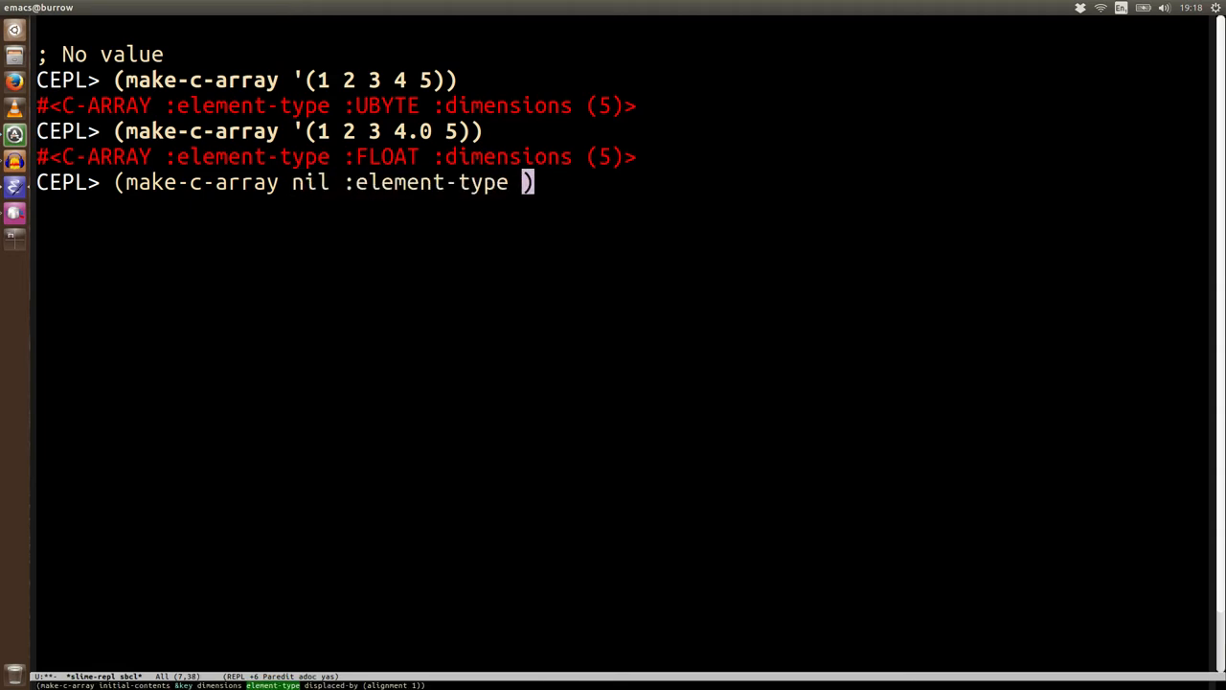
type(":")
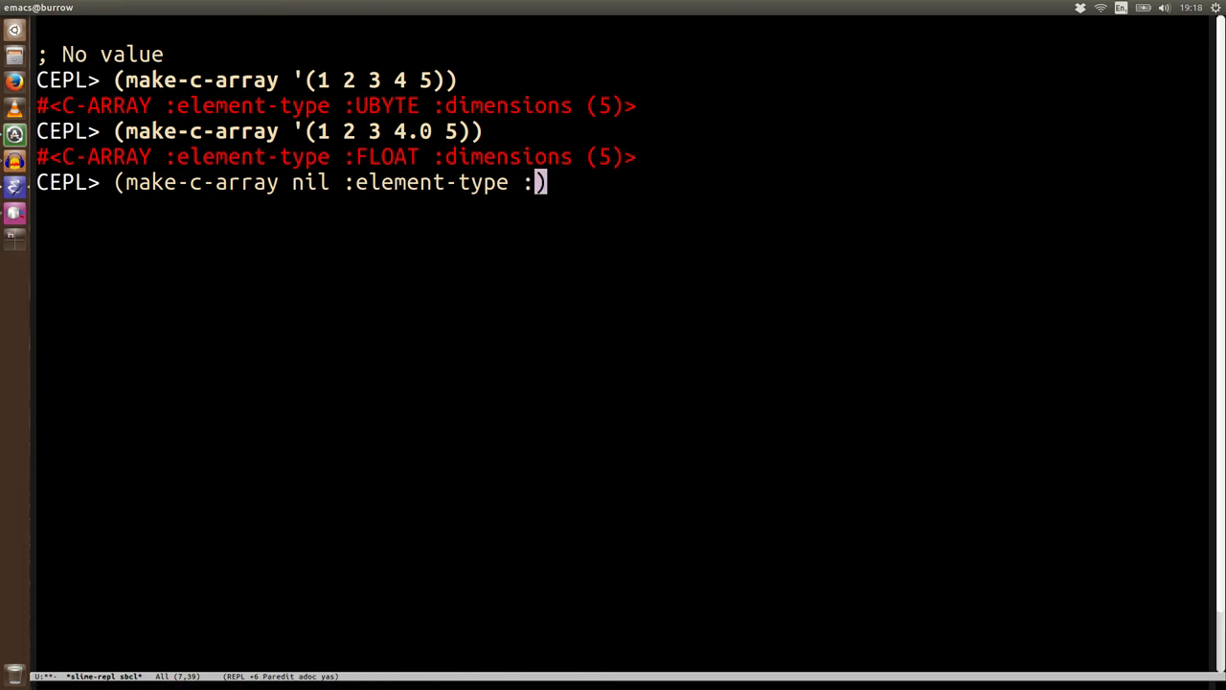
type("int")
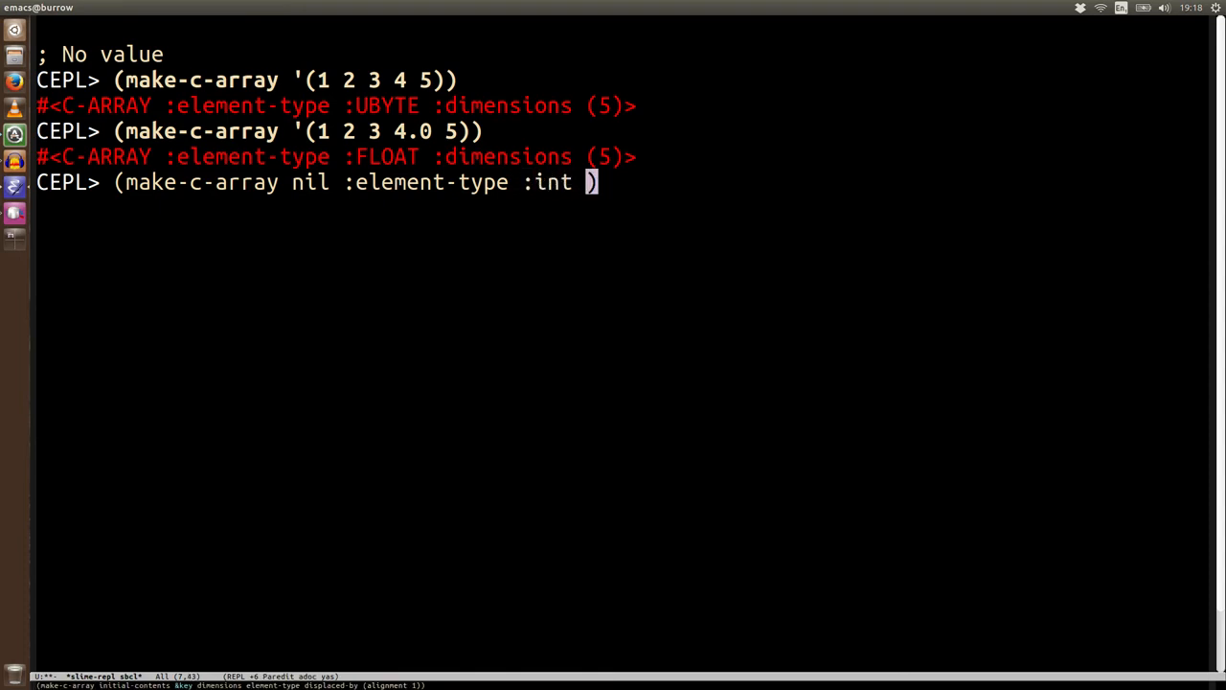
type(":dimensions 10")
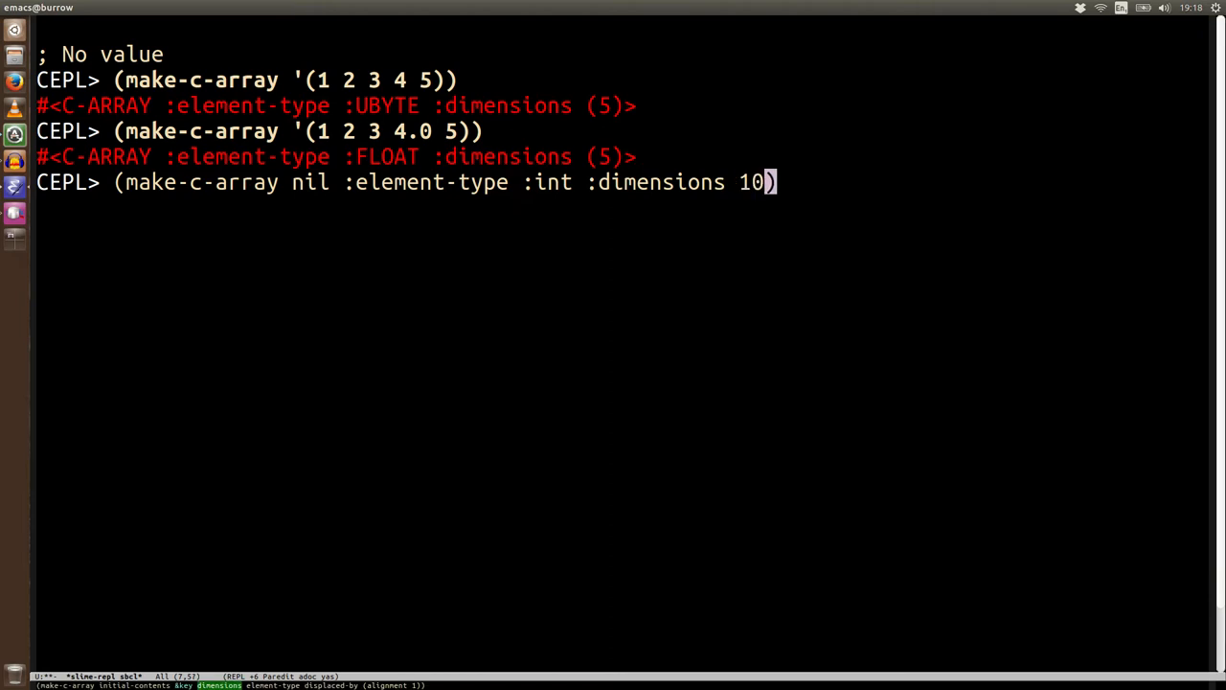
key("Return")
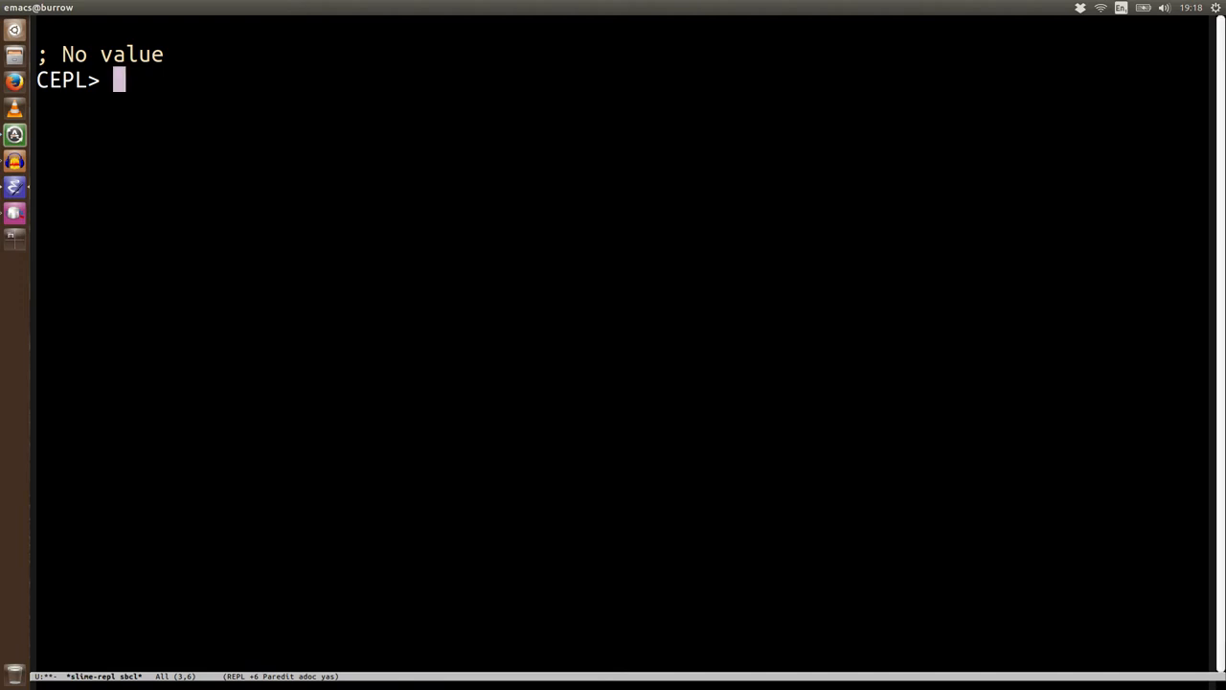
- Define test as a C-array made from #(1 2 3 4 5)
type("(defvar t")
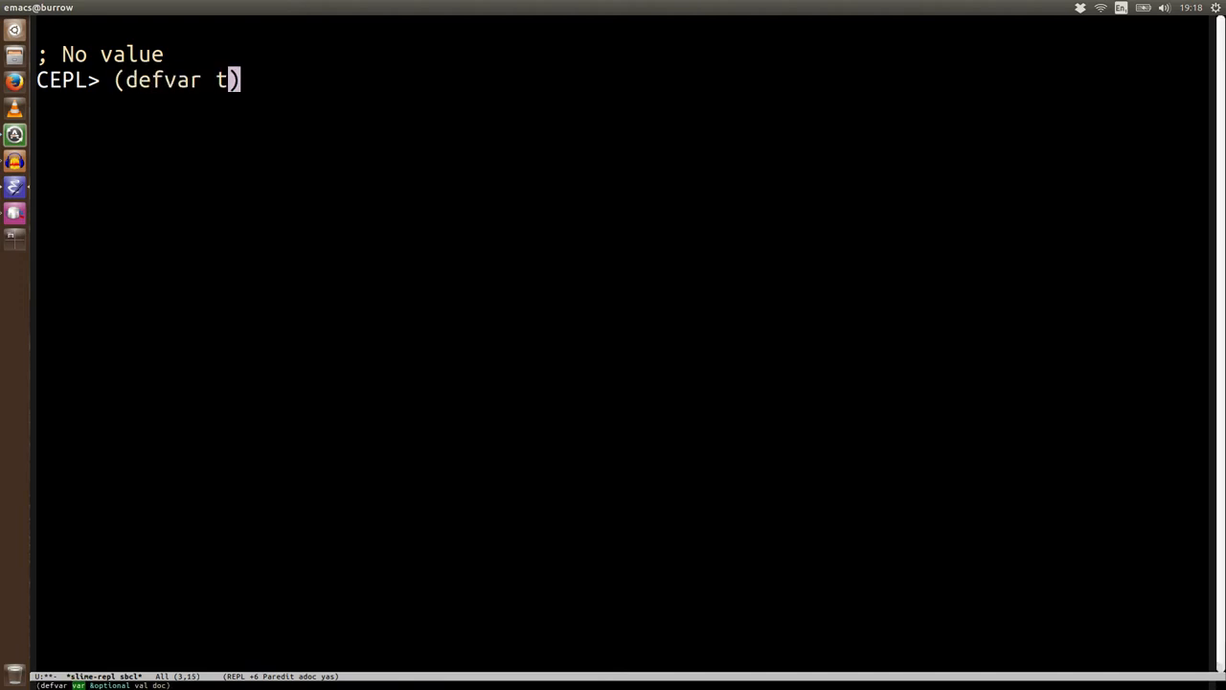
type("est (make")
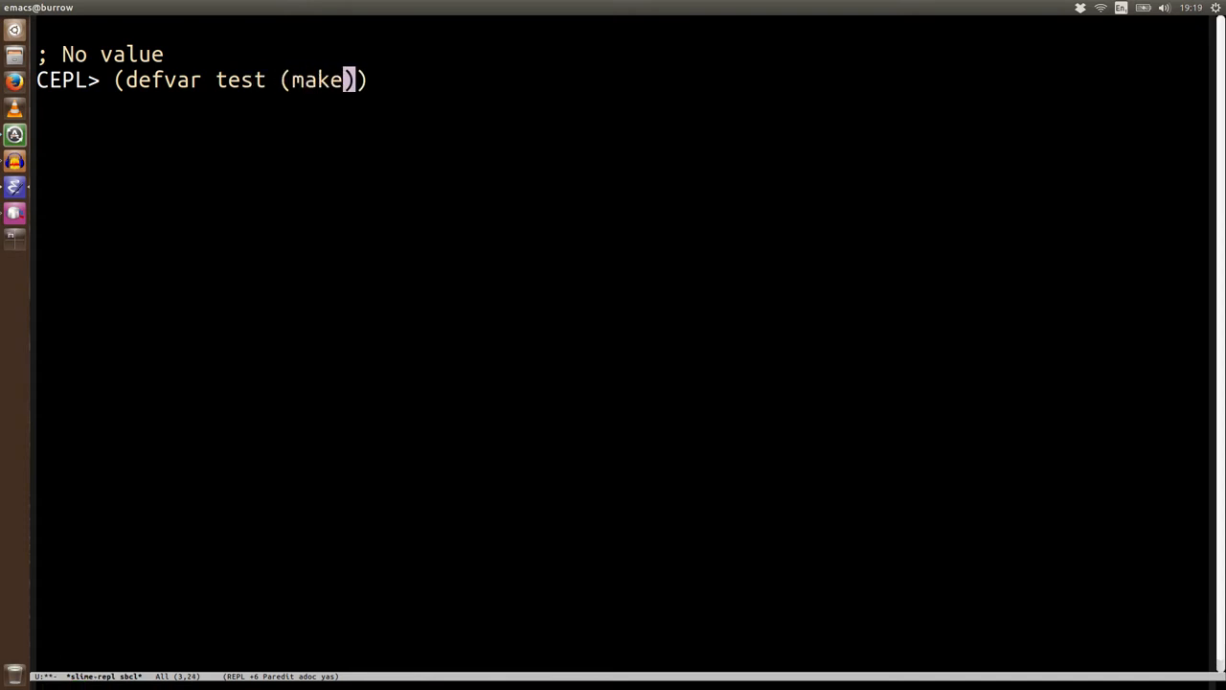
type("-array")
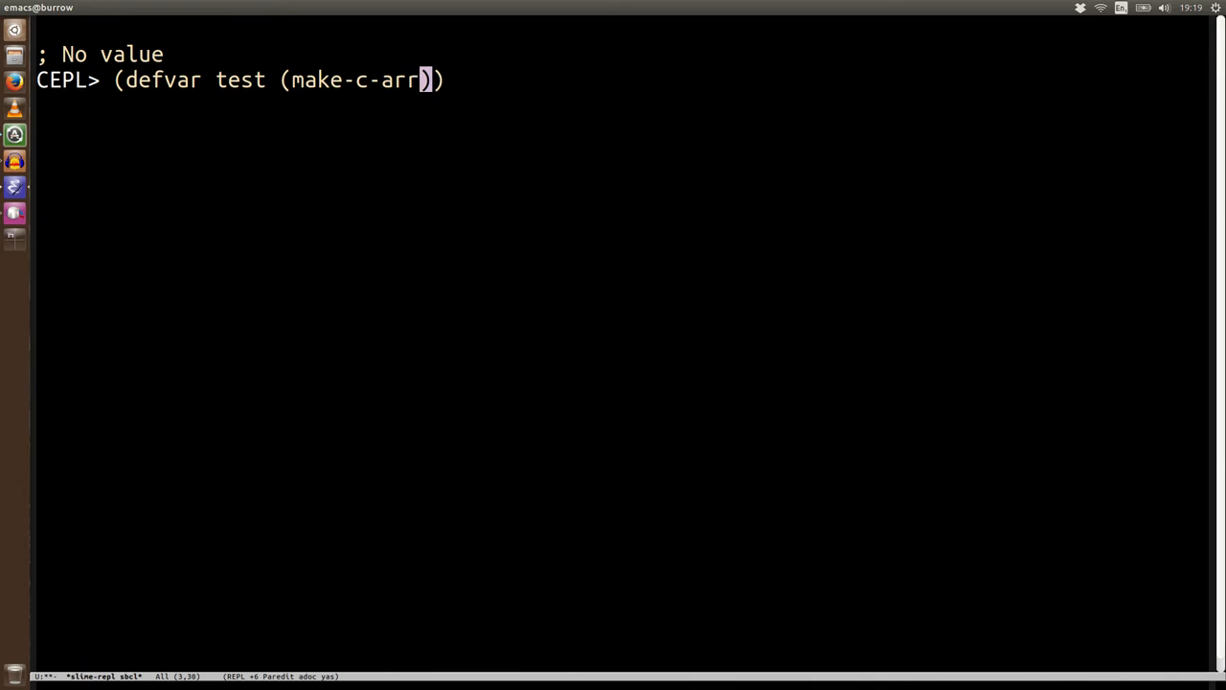
type("ay '(1 2 3")
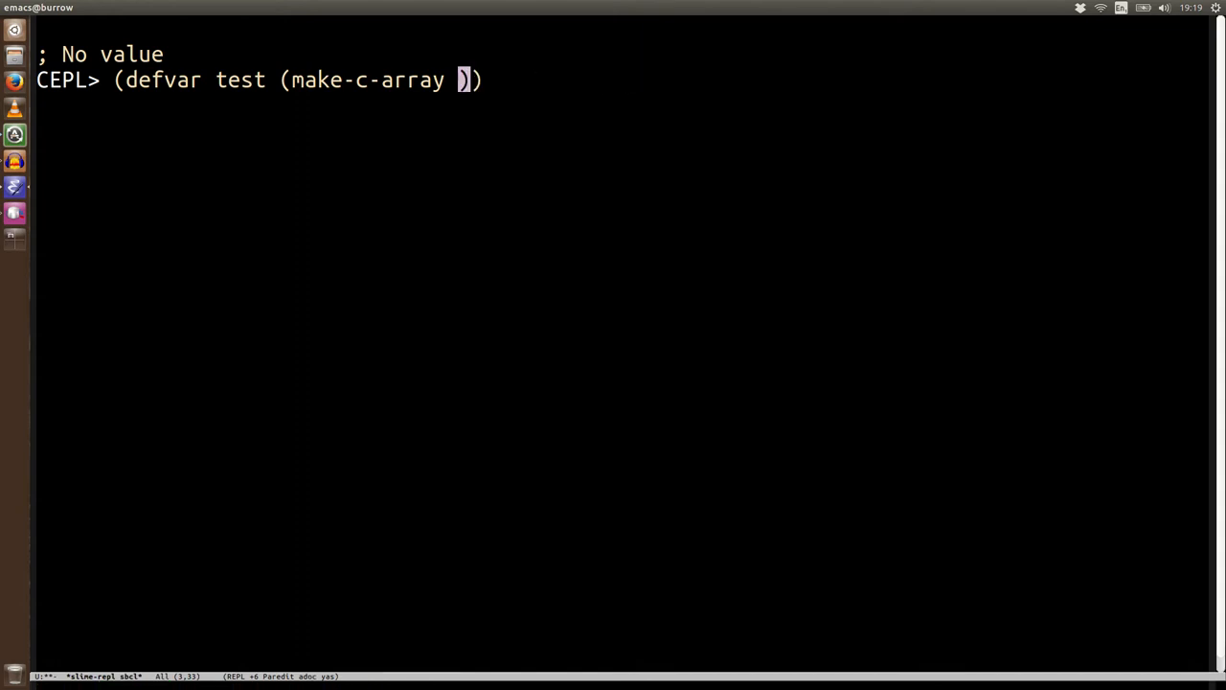
type("#(1 2 3 4 5")
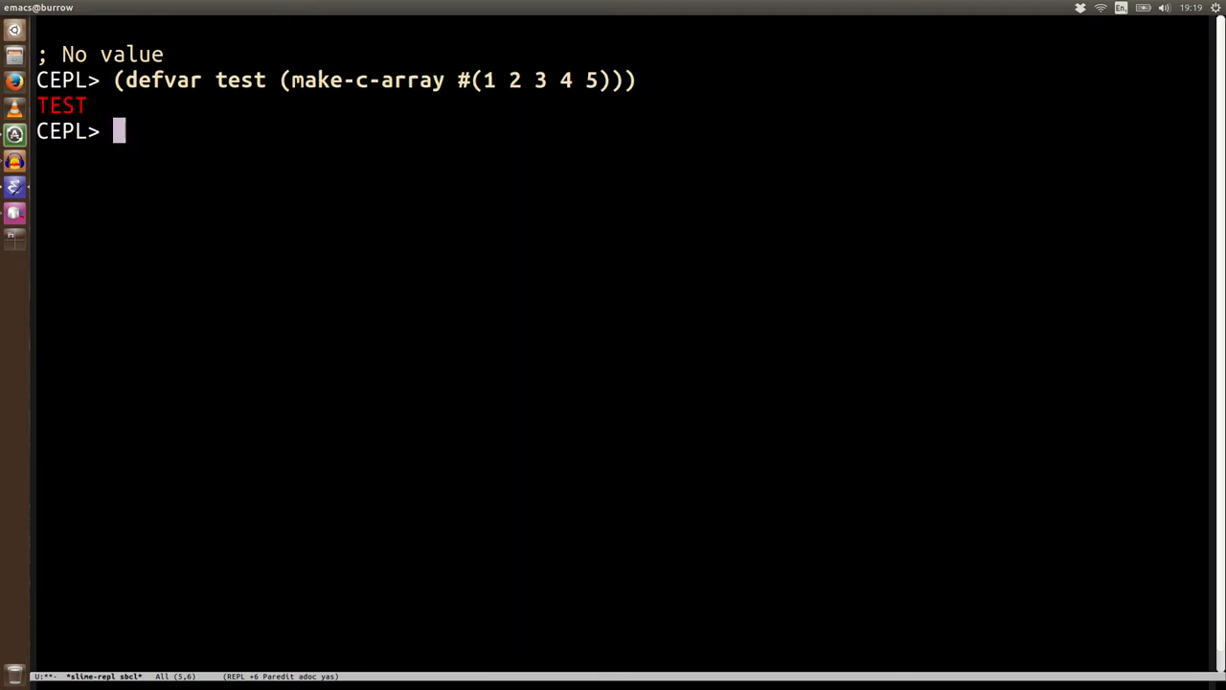
- Read test and (aref-c test 1), which returns 2, then draft setting it to 10
type("test")
type("(aref ")
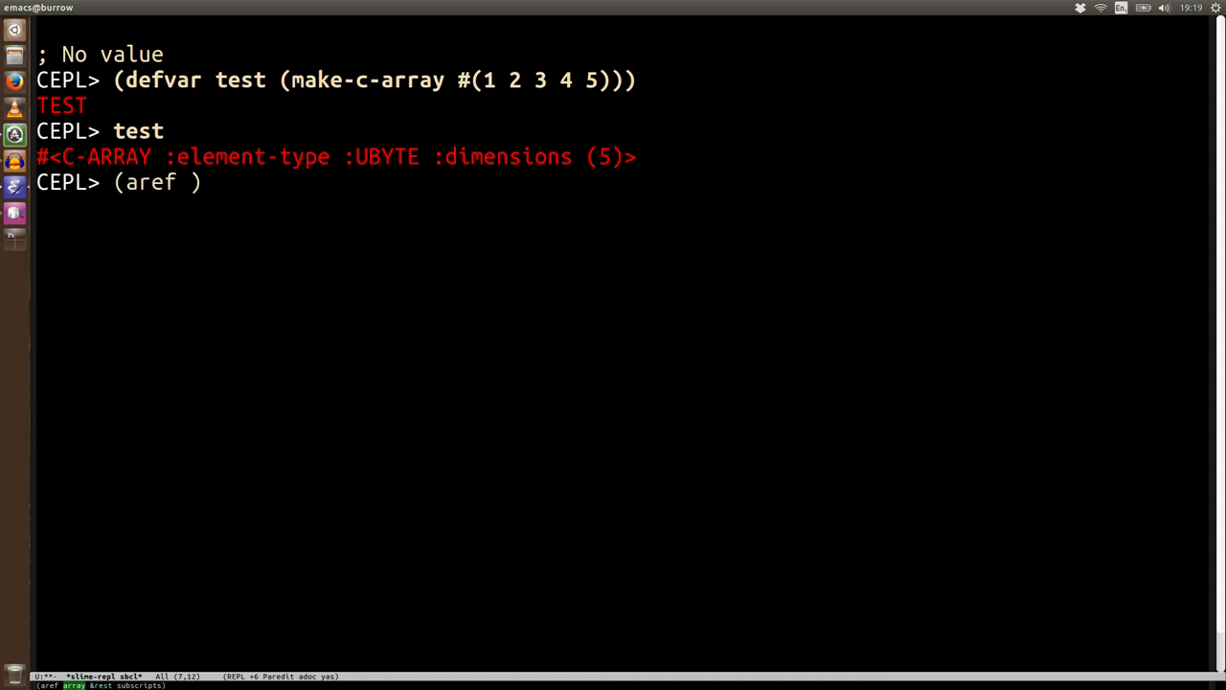
type("test")
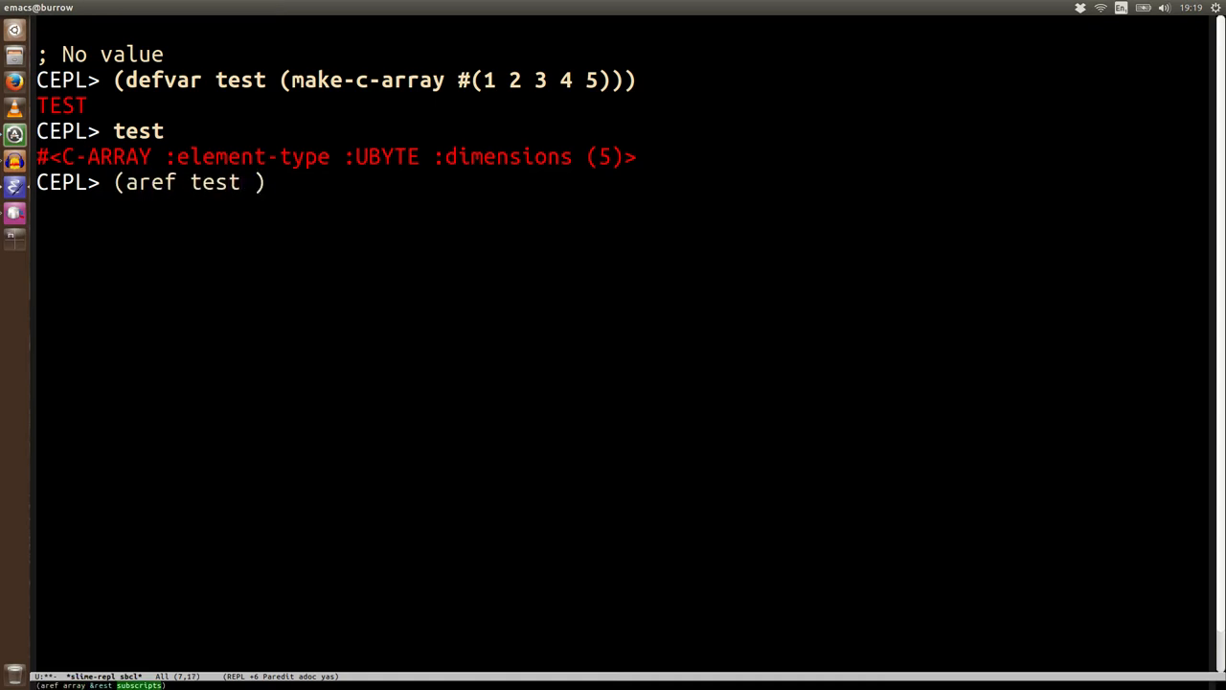
type("1")
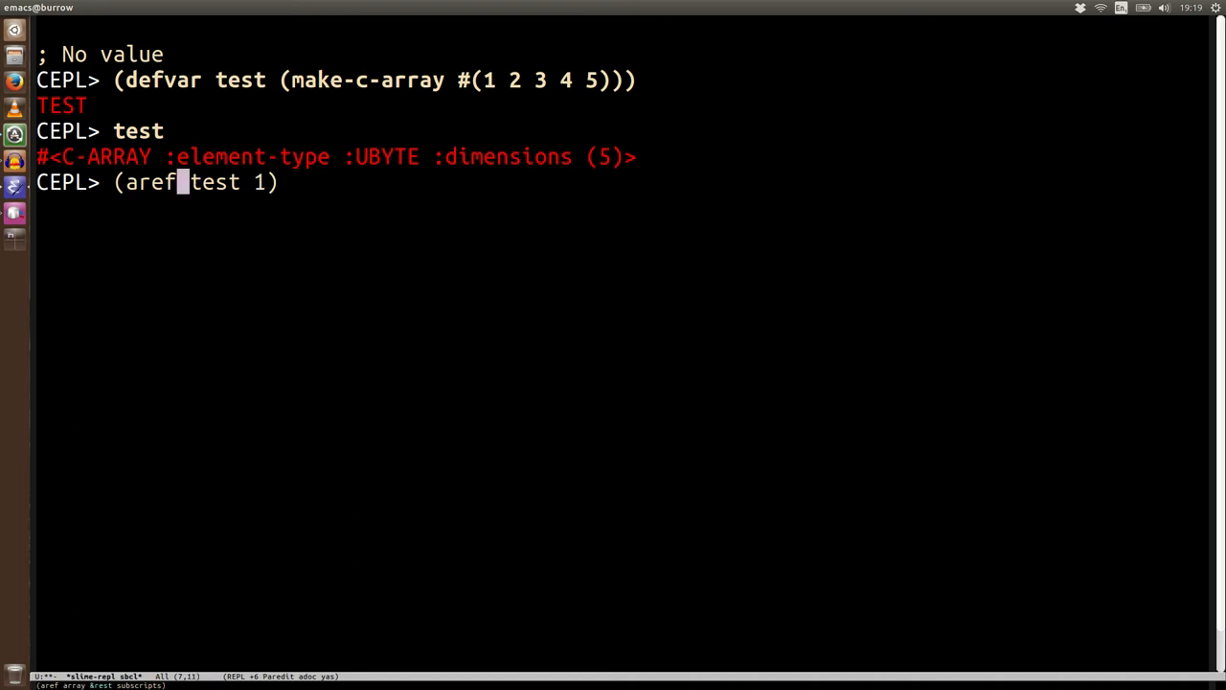
type("-c")
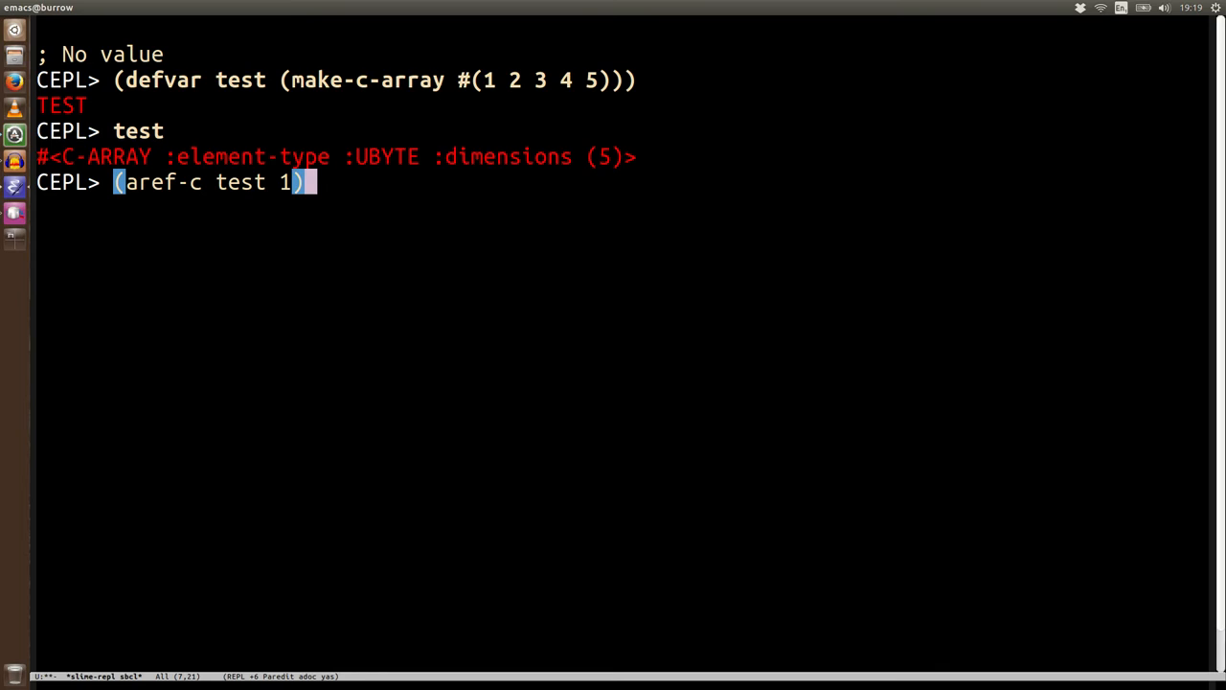
key("Return")
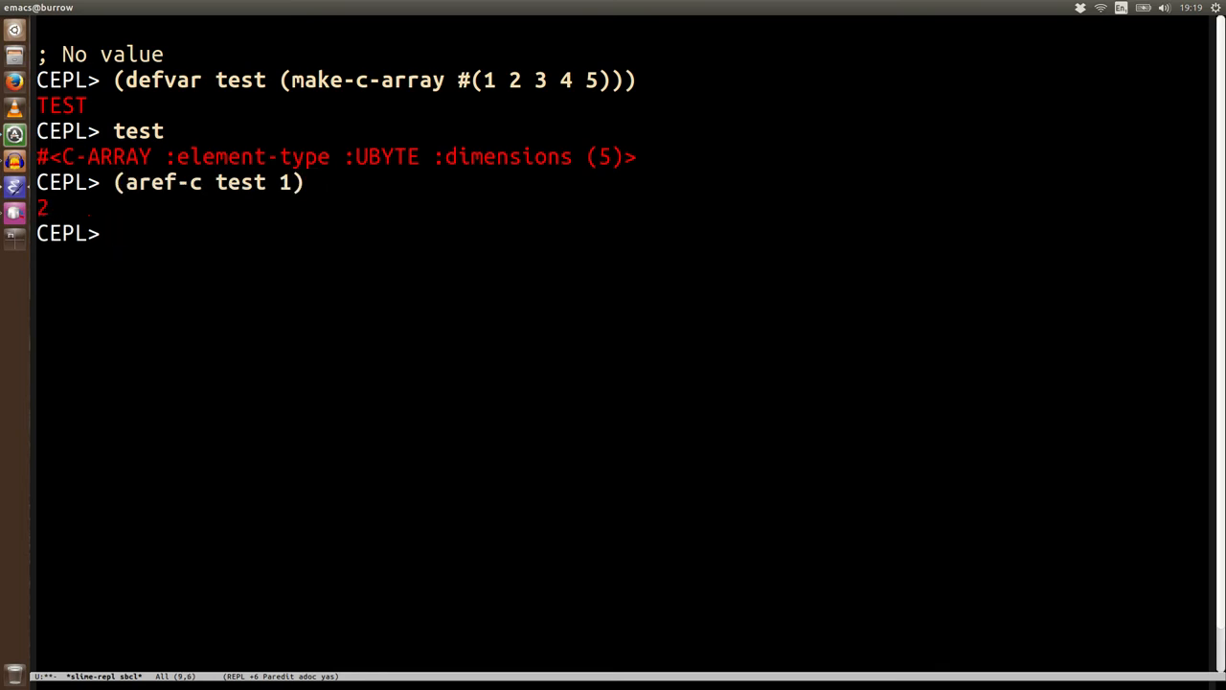
type("(setf (aref-c test 1")
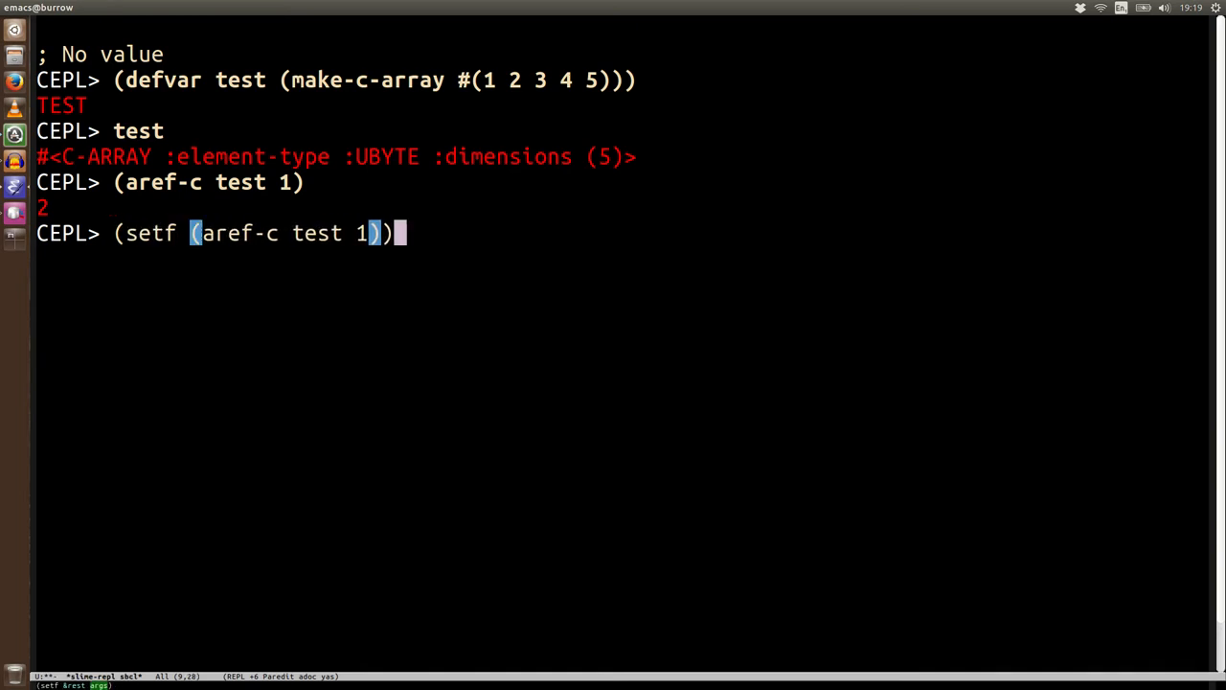
type("10")
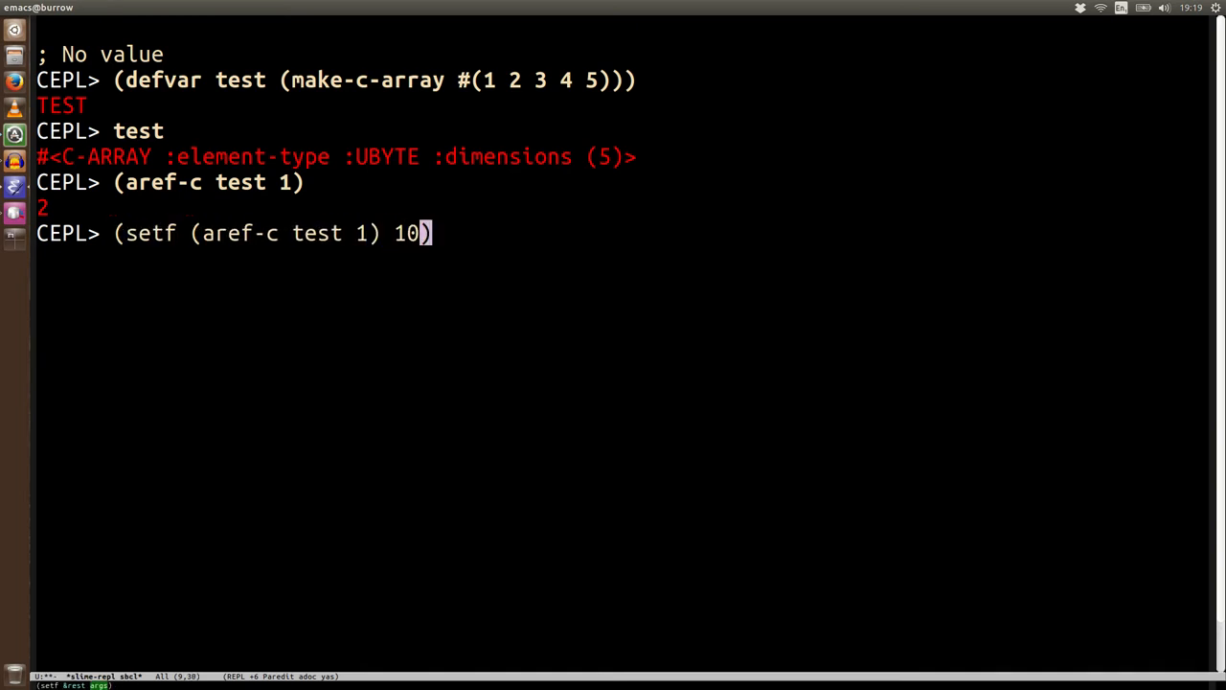
- Assign 10 to element 1 of test and pull it back as (1 10 3 4 5)
key("Return")
type("(pull-g test")
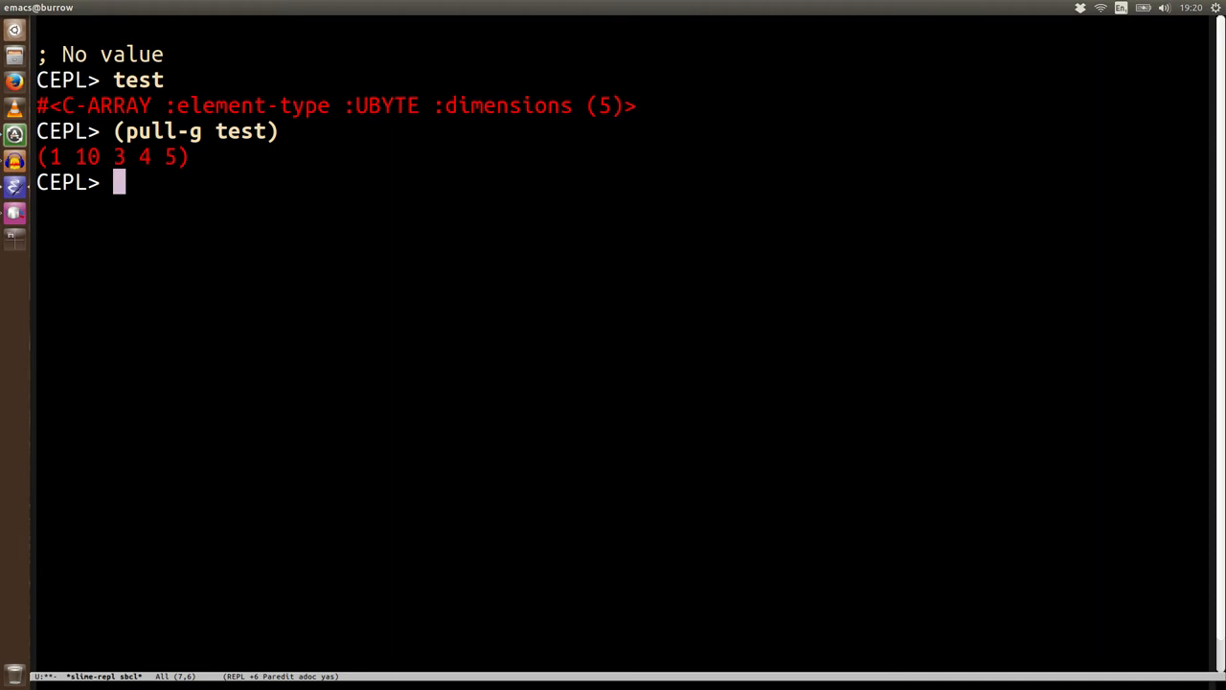
type("(pus")
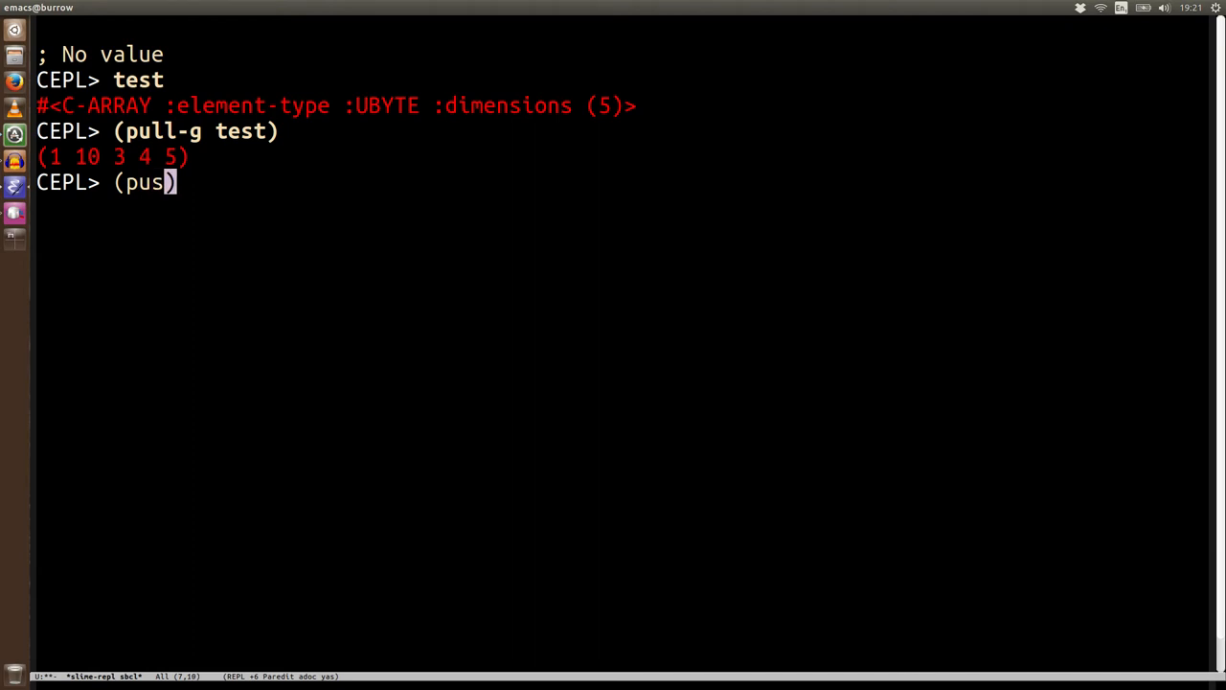
- Type a push-g form pushing '(2 3 ...) into test
type("h-g")
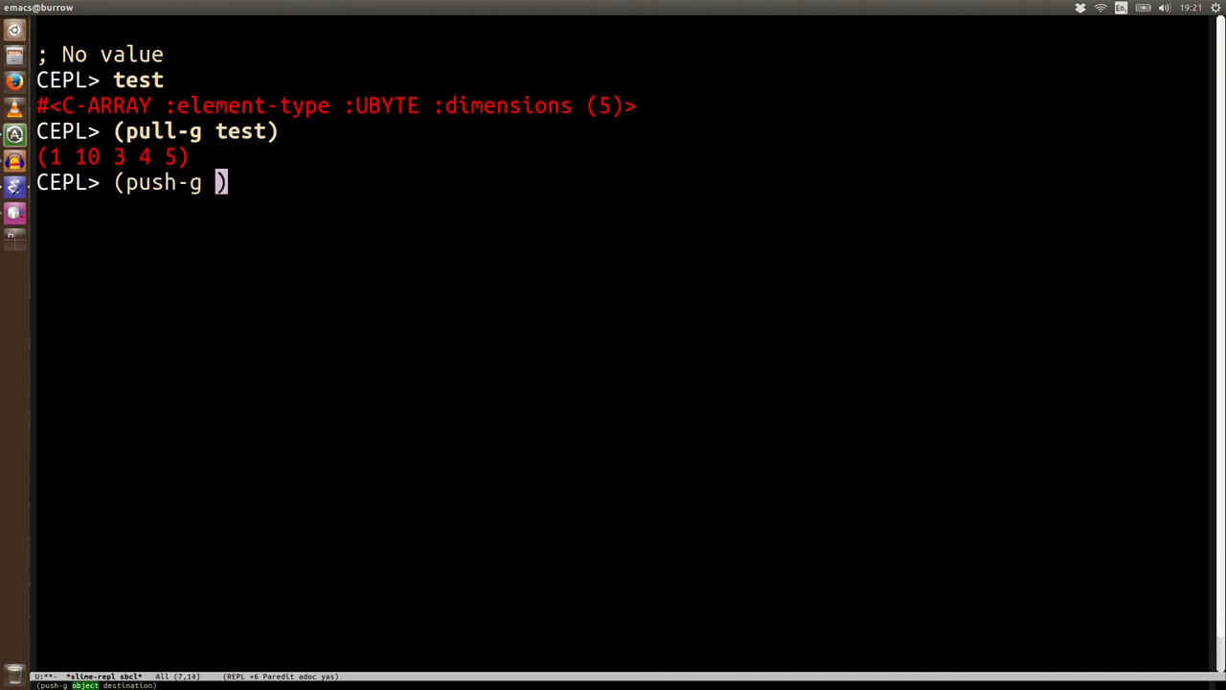
type("'(2 3")
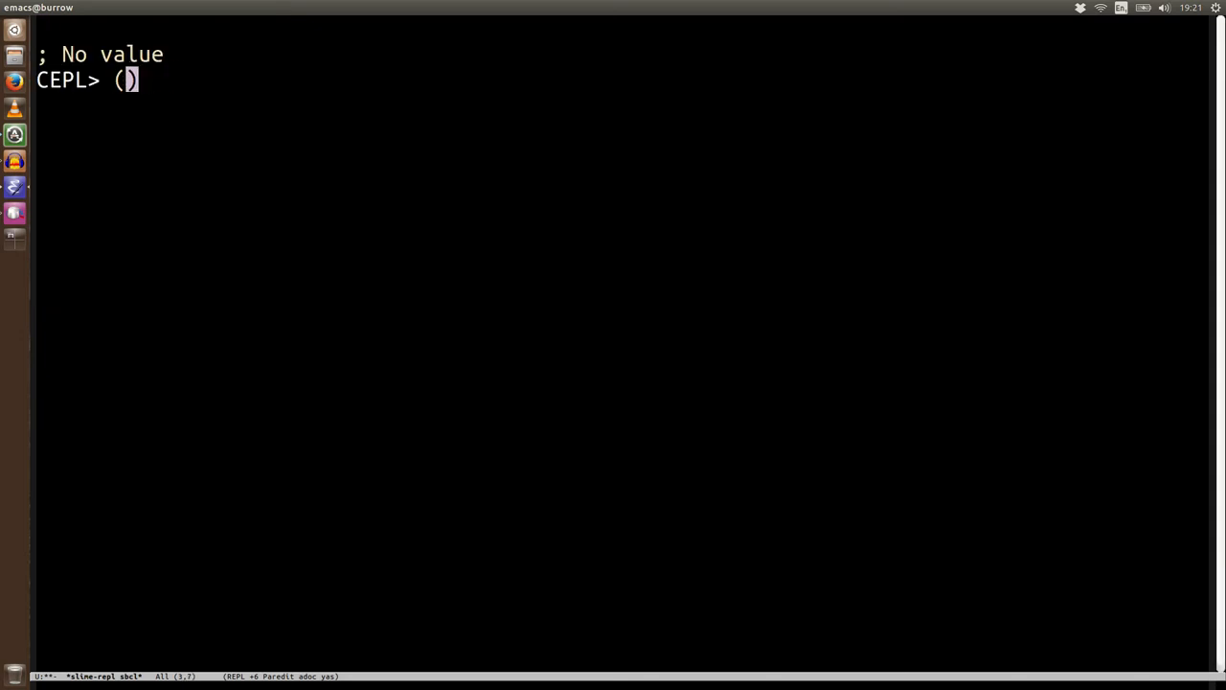
- Clone test with (clone-c-array test), returning a new 5-element UBYTE C-array
type("clone-ca-")
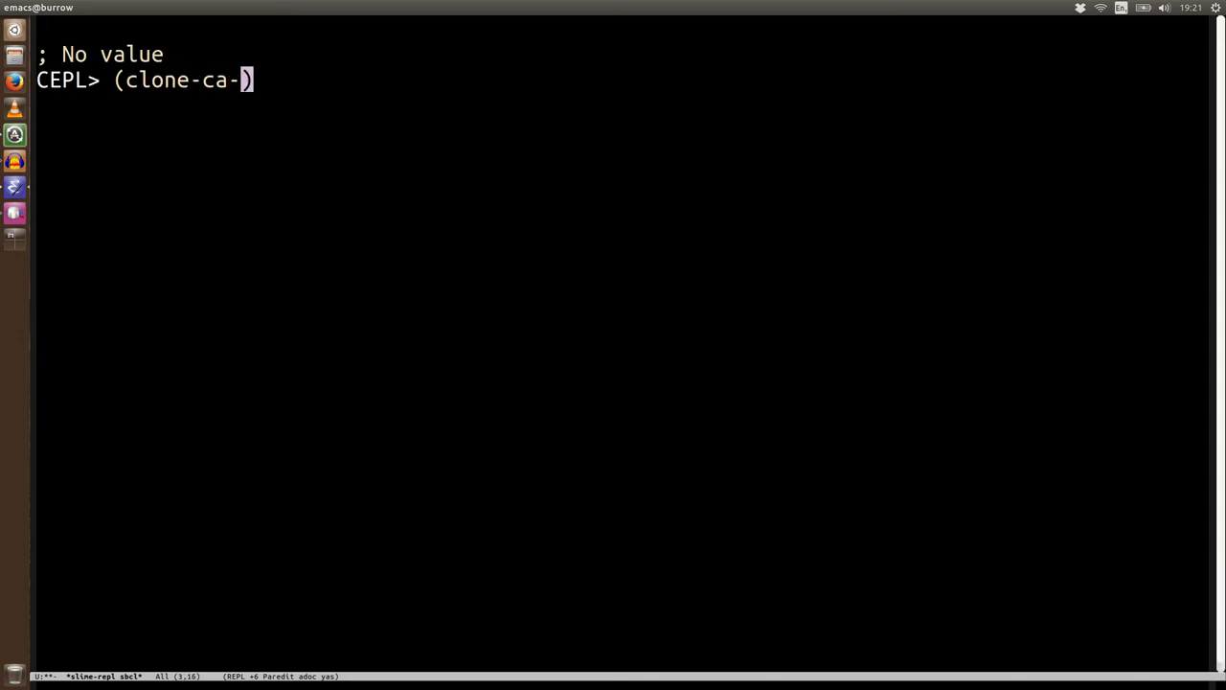
type("array test")
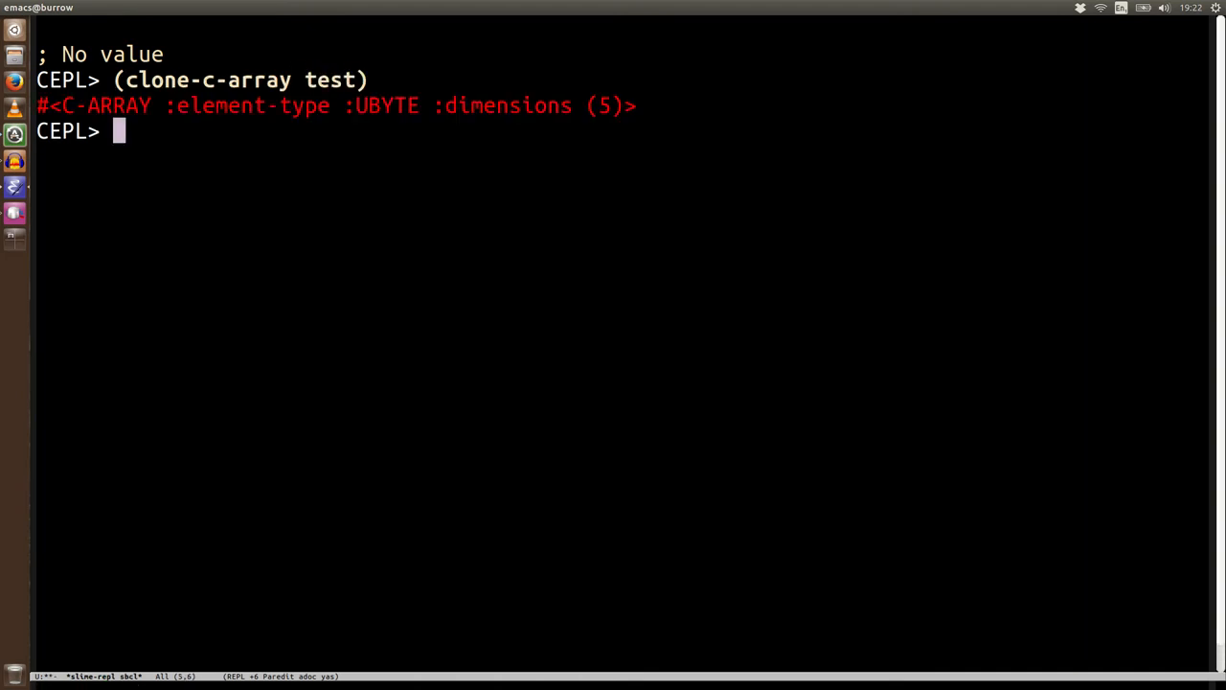
type("(sub")
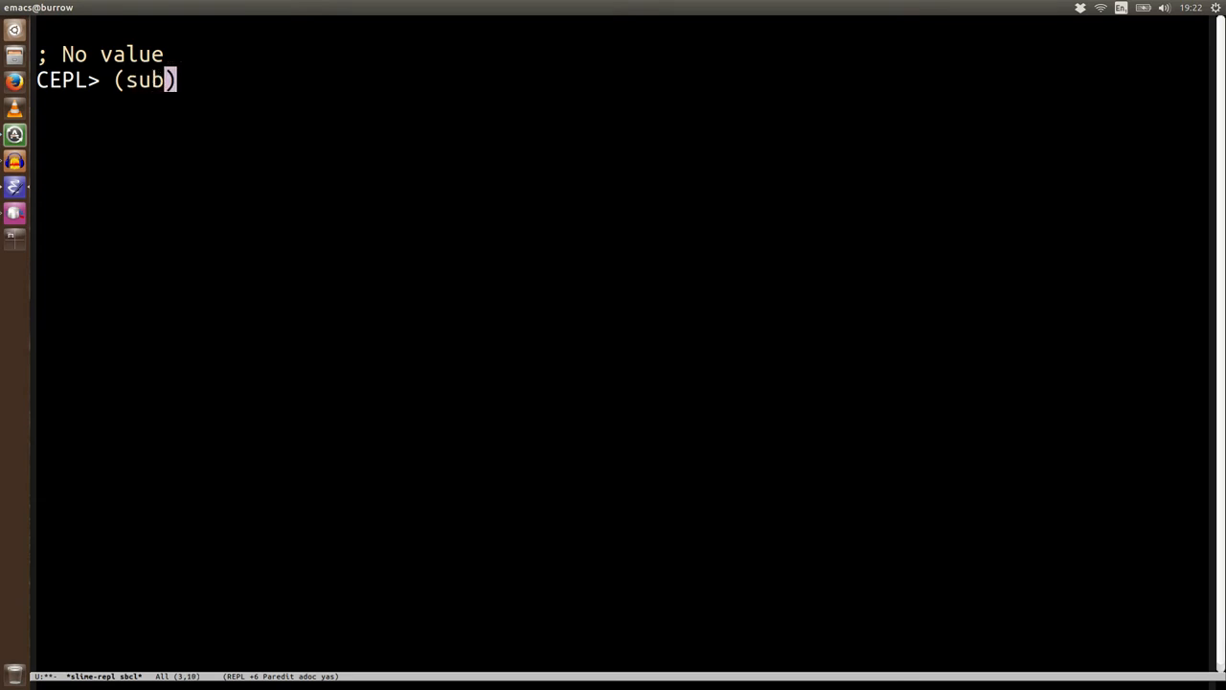
- Evaluate (subseq-c test 1 3) to take the slice of test from index 1 to 3
type("eq")
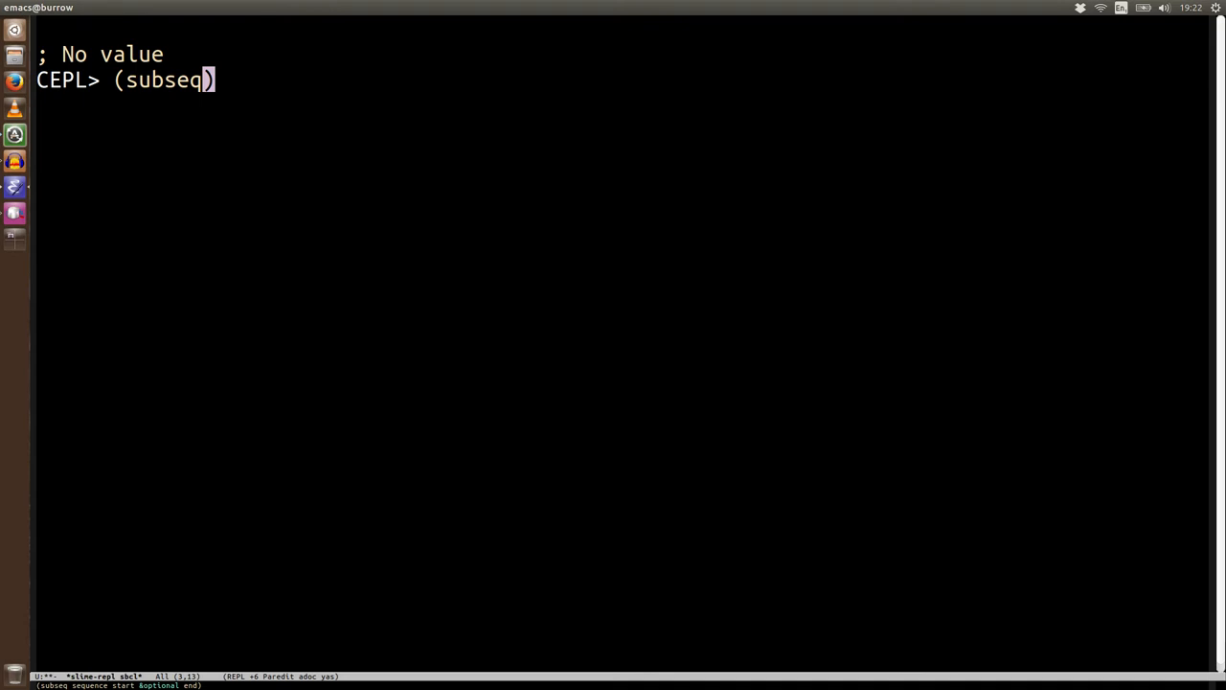
type("-c test 1 3")
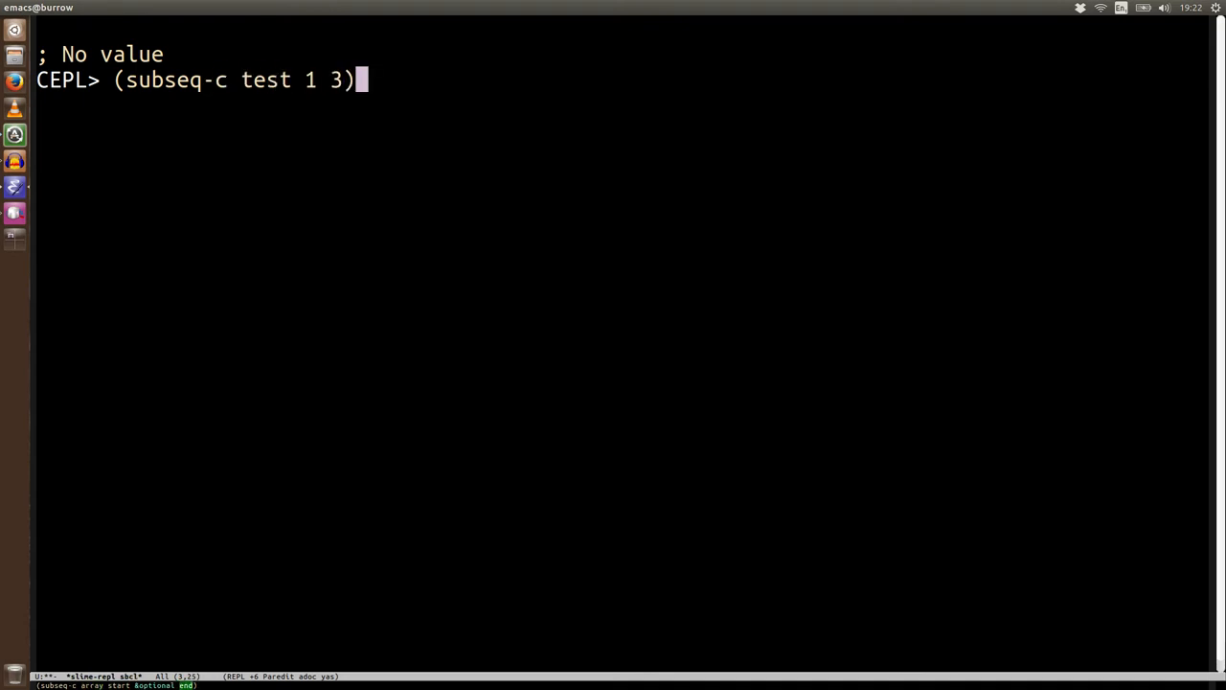
key("Return")
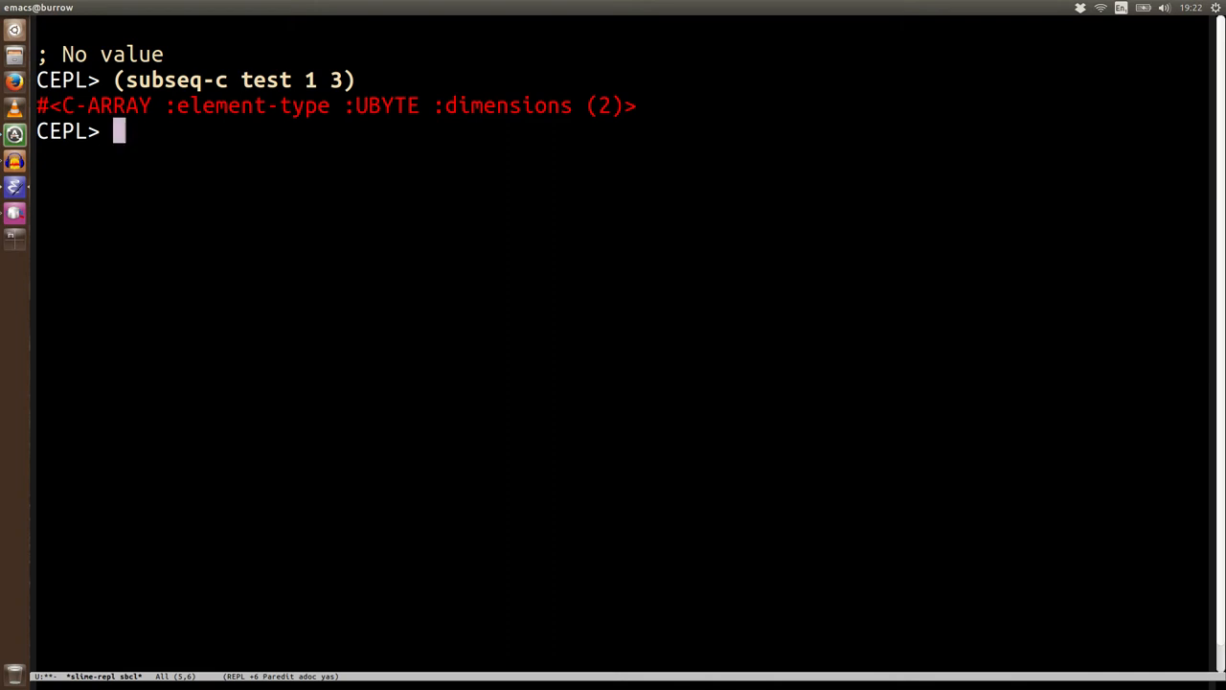
- Read test2 back with (pull-g test2), getting (3 3)
type("(pull-g")
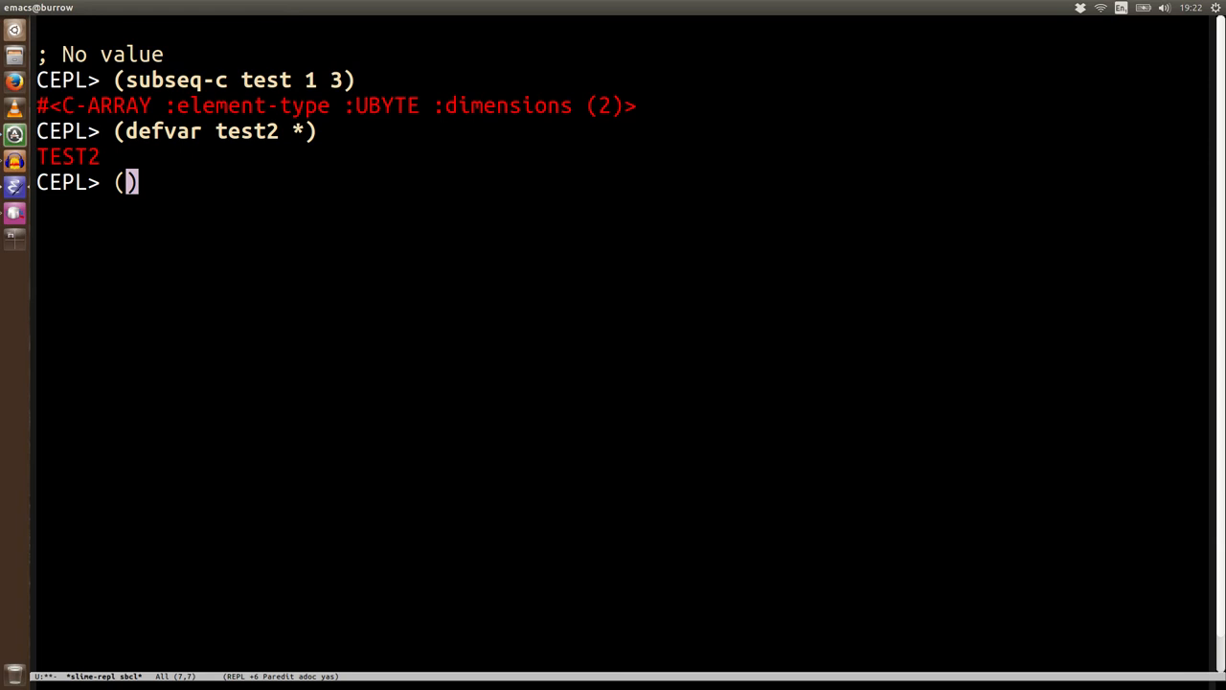
type("pull-g t")
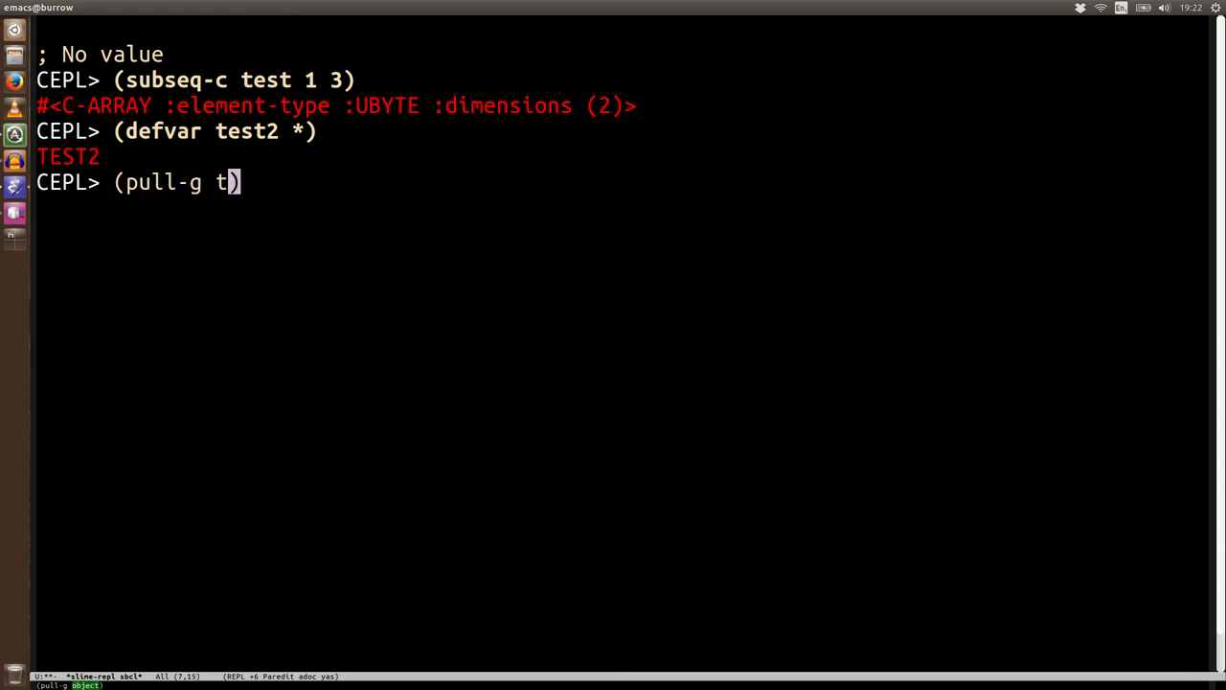
type("est2")
key("Return")
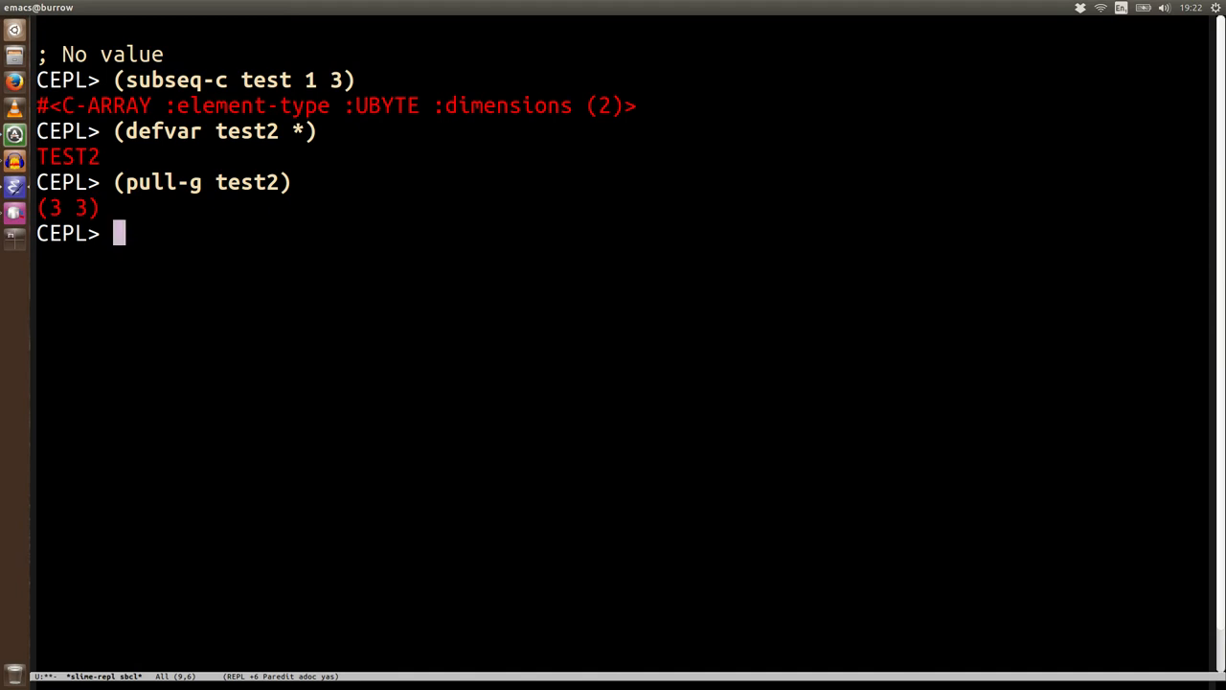
- Push '(1 12) into test2 and re-run the pull-g read, now showing (1 12)
key("Up")
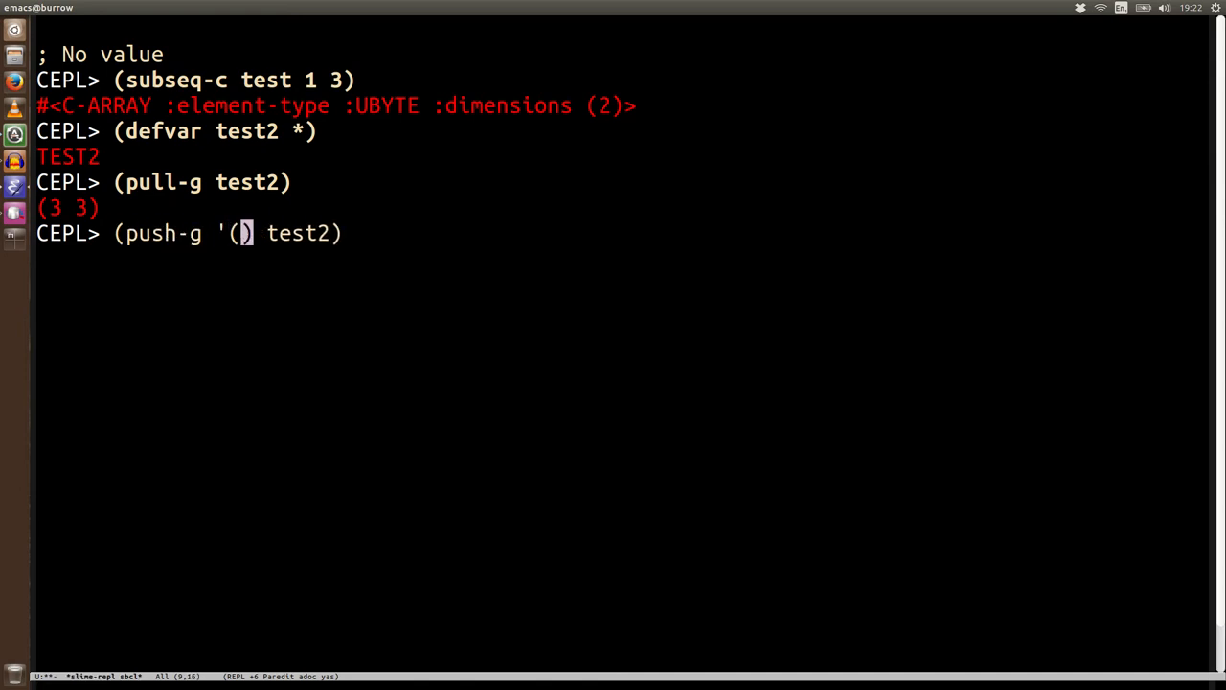
type("1 12")
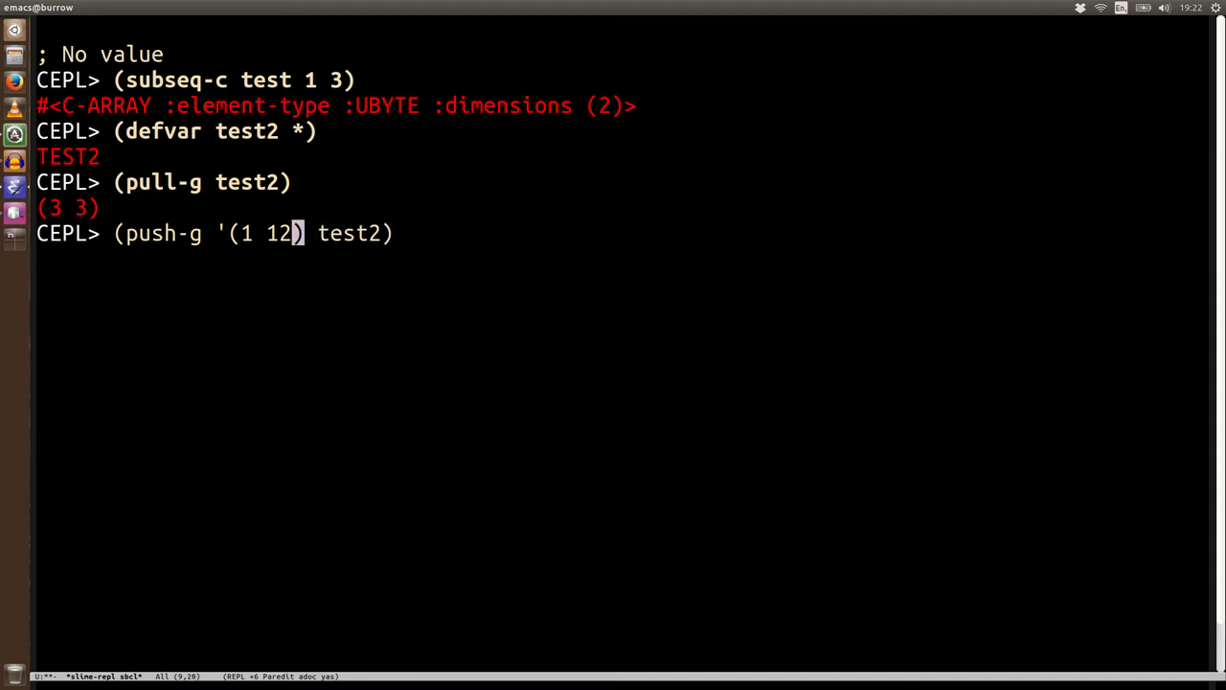
key("Return")
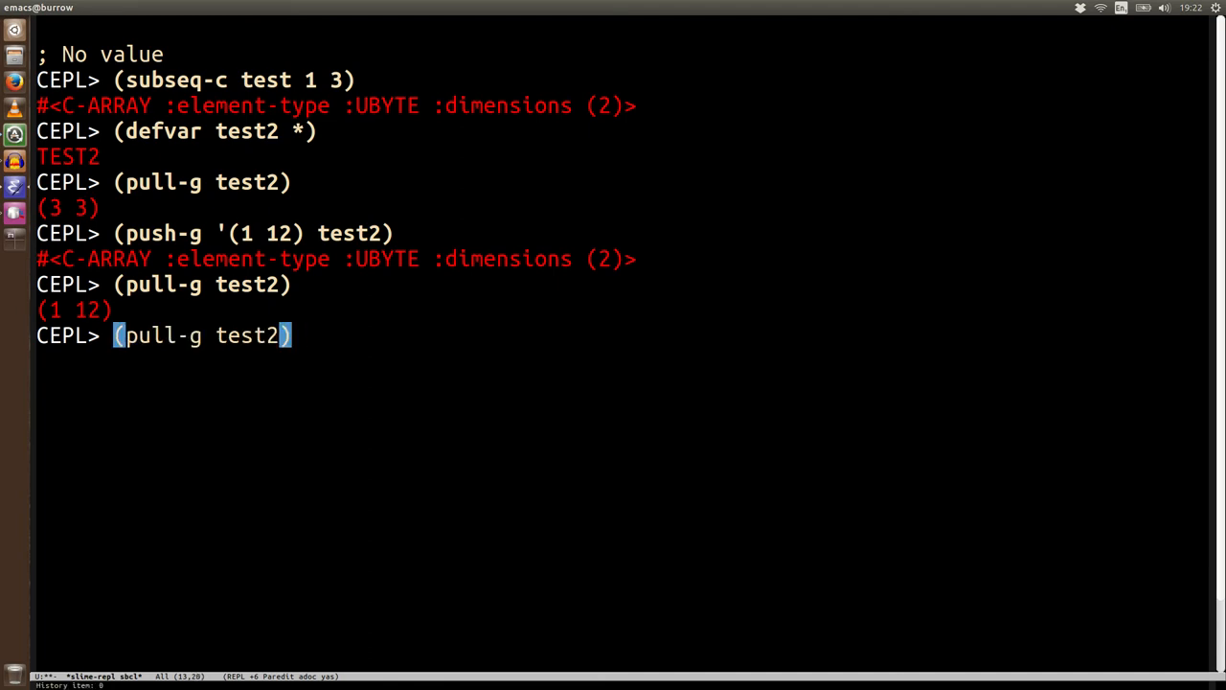
key("Return")
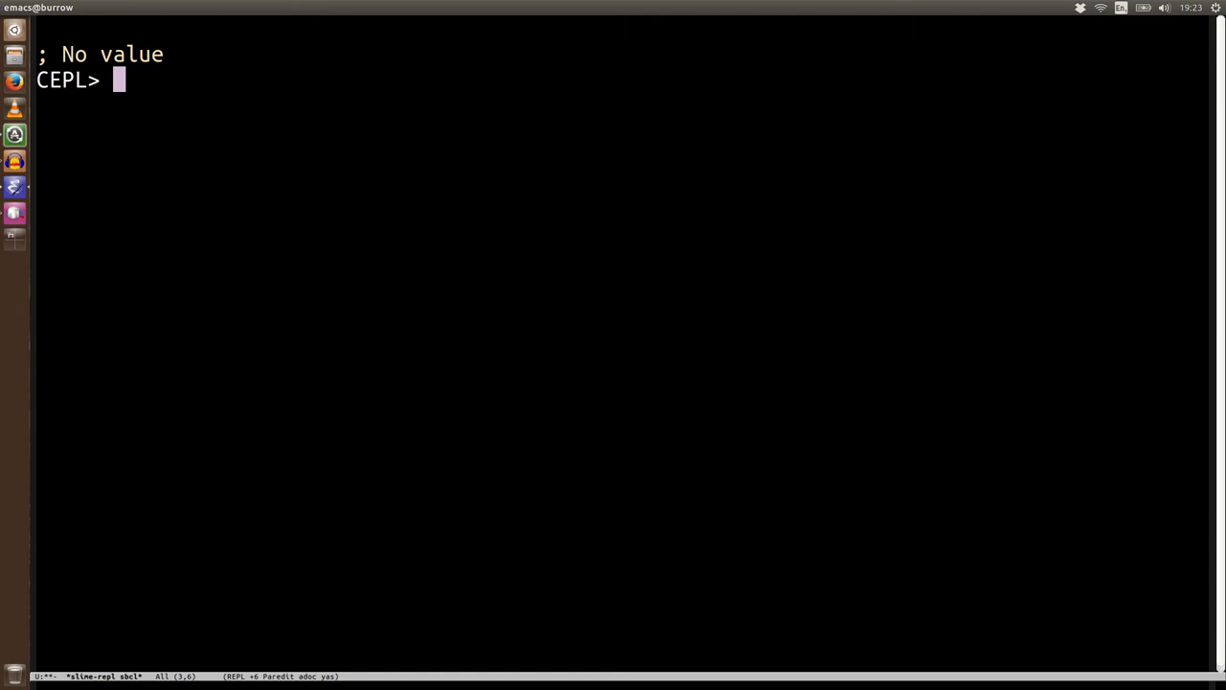
- Draft a with-c-array form over (clone-c-array test) that prints (pull-g tmp)
type("(with-c-")
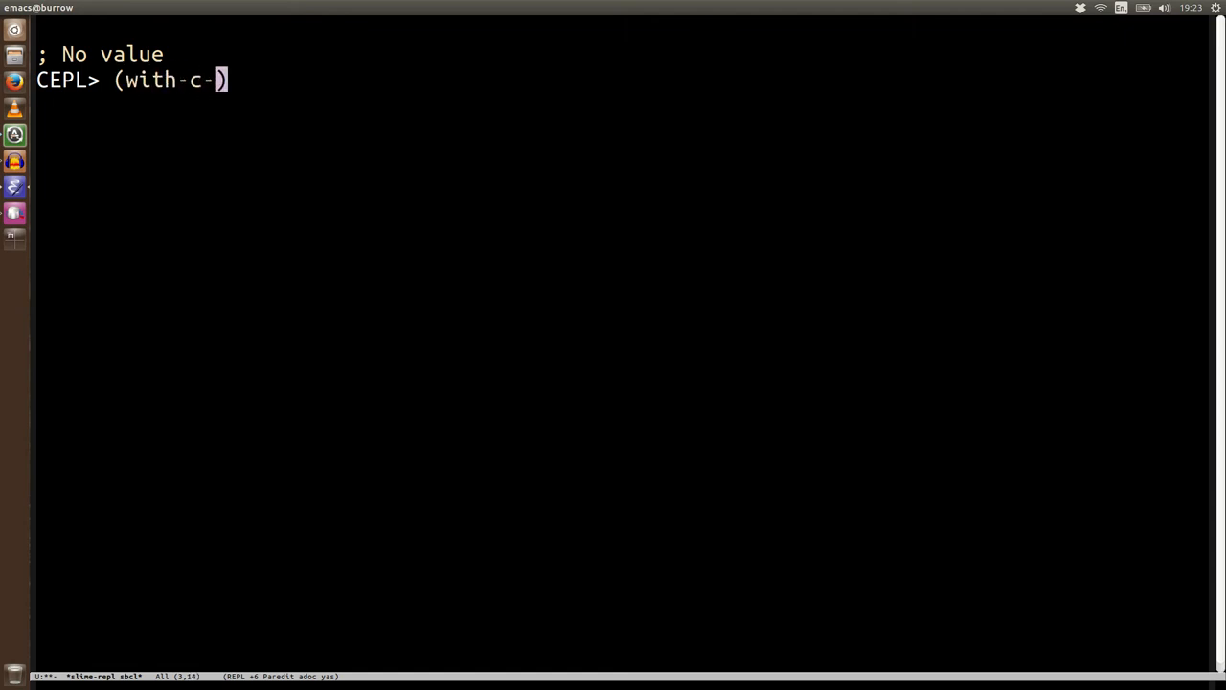
type("array (clo")
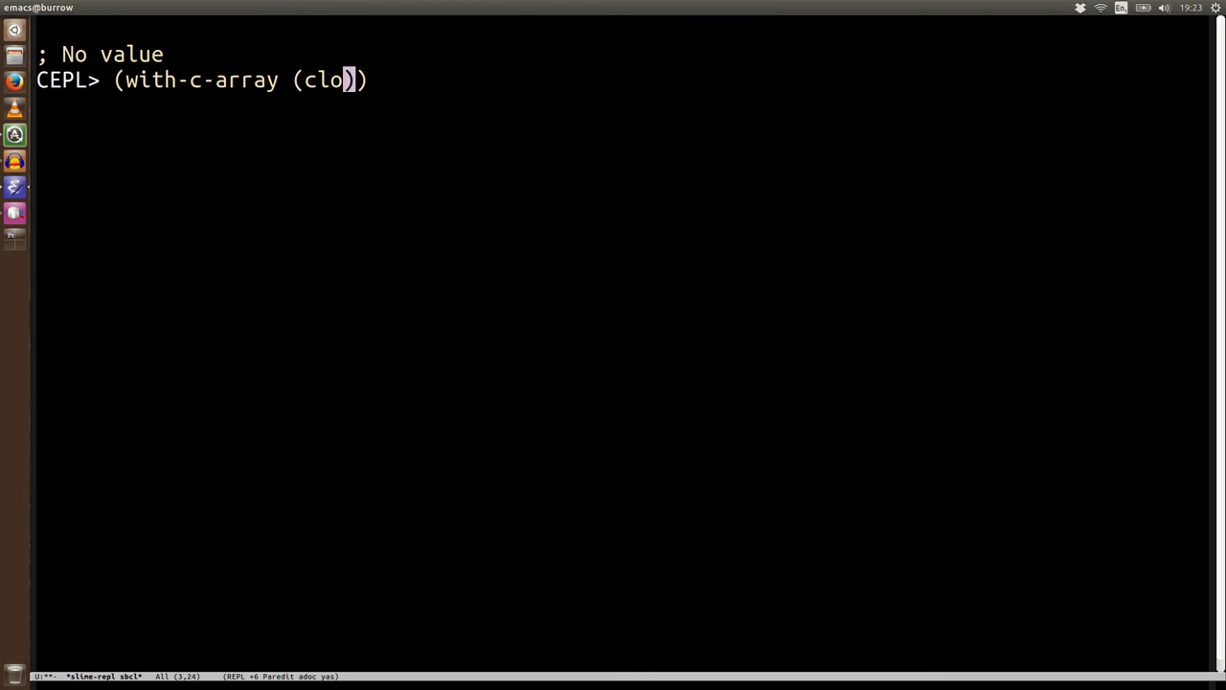
type("ne-c-array test")
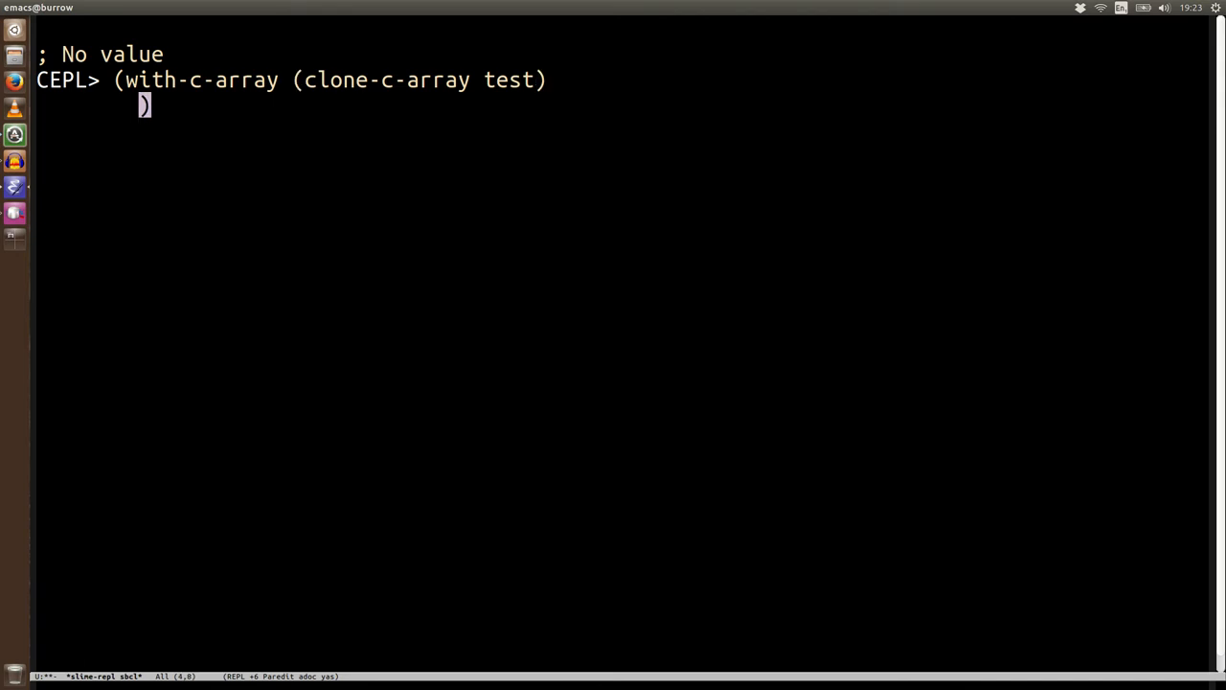
type("(print ()")
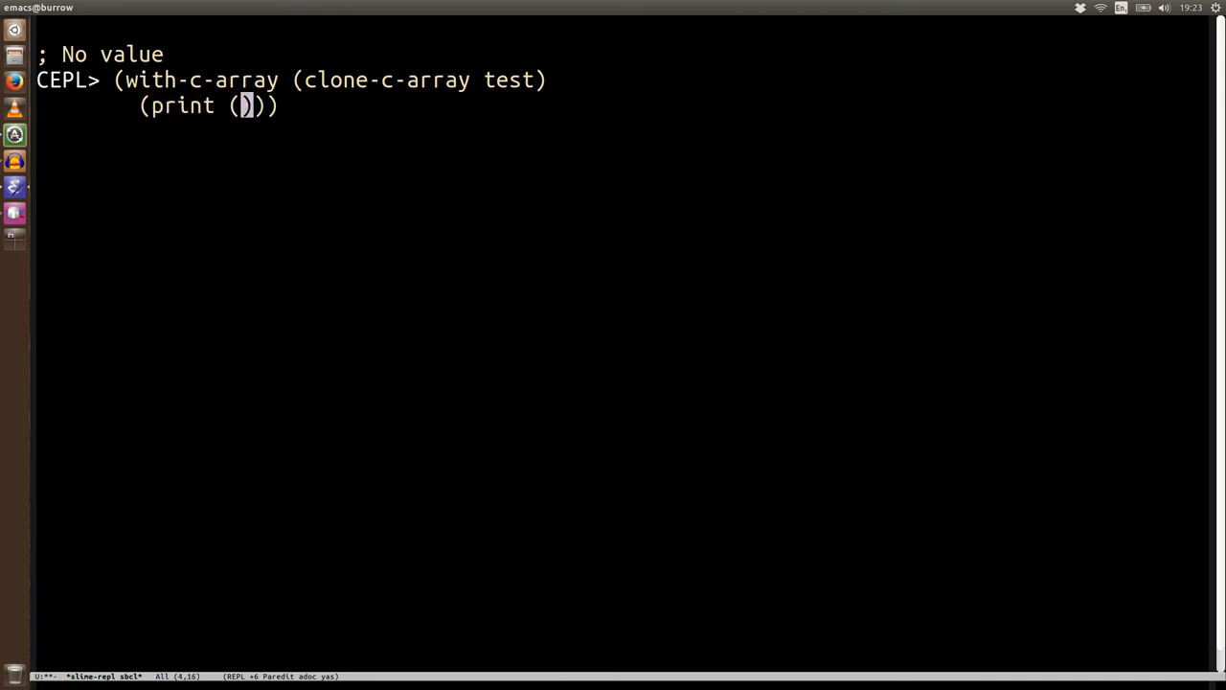
type("pull-g")
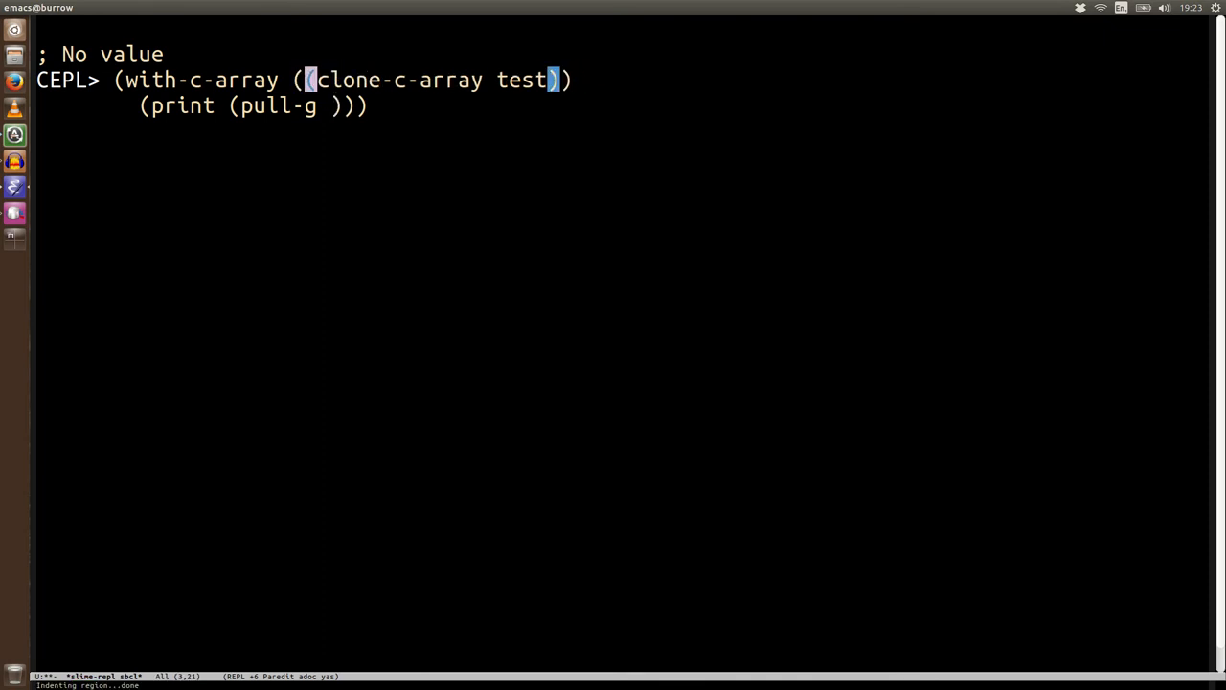
type("tmp")
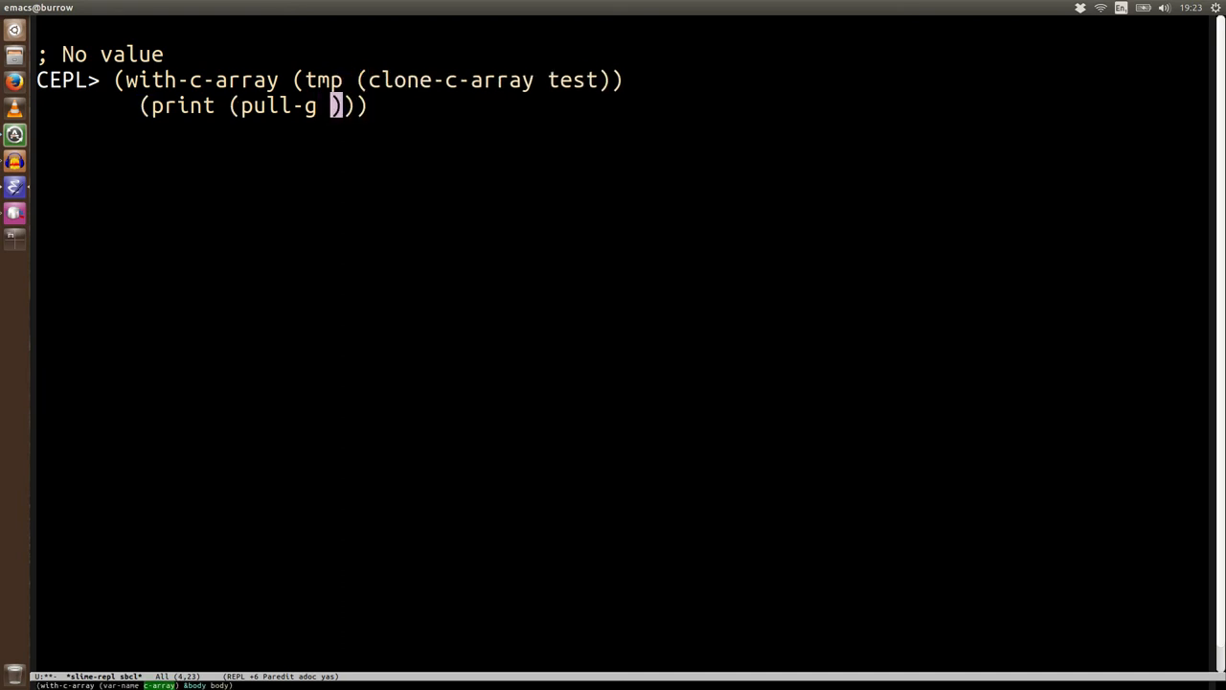
type("tmp")
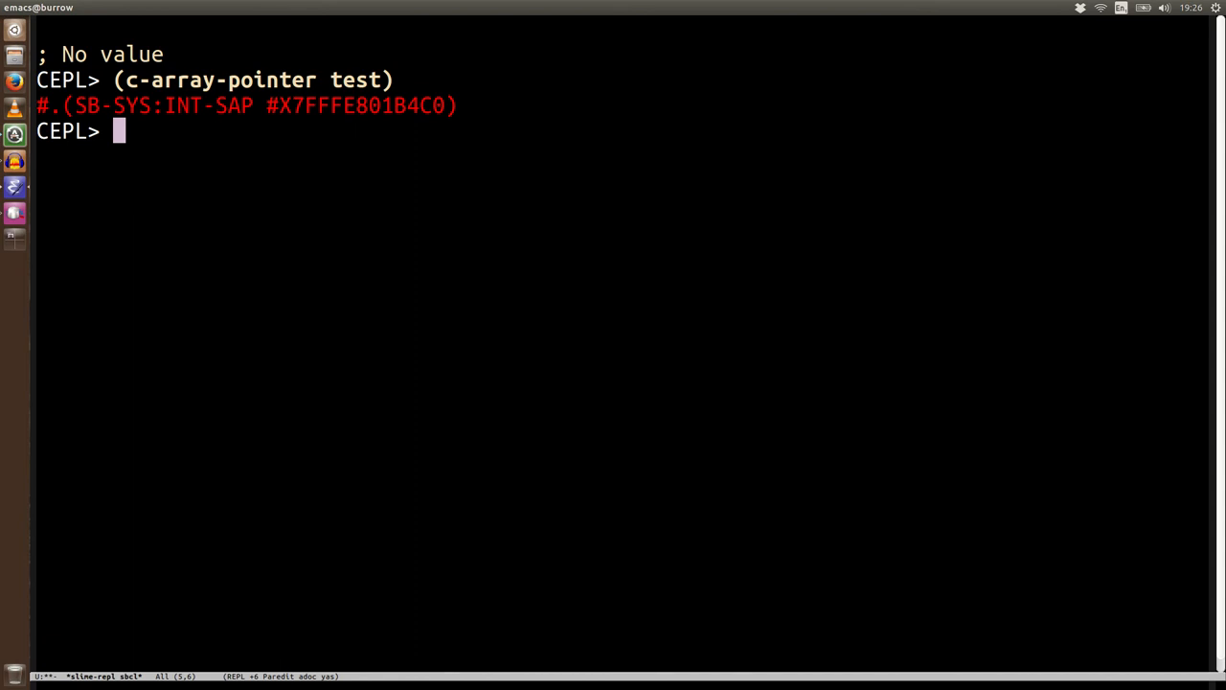
- Evaluate (make-c-array-from-pointer 10 :int (cffi:foreign-alloc :int :count 10))
type("(makl")
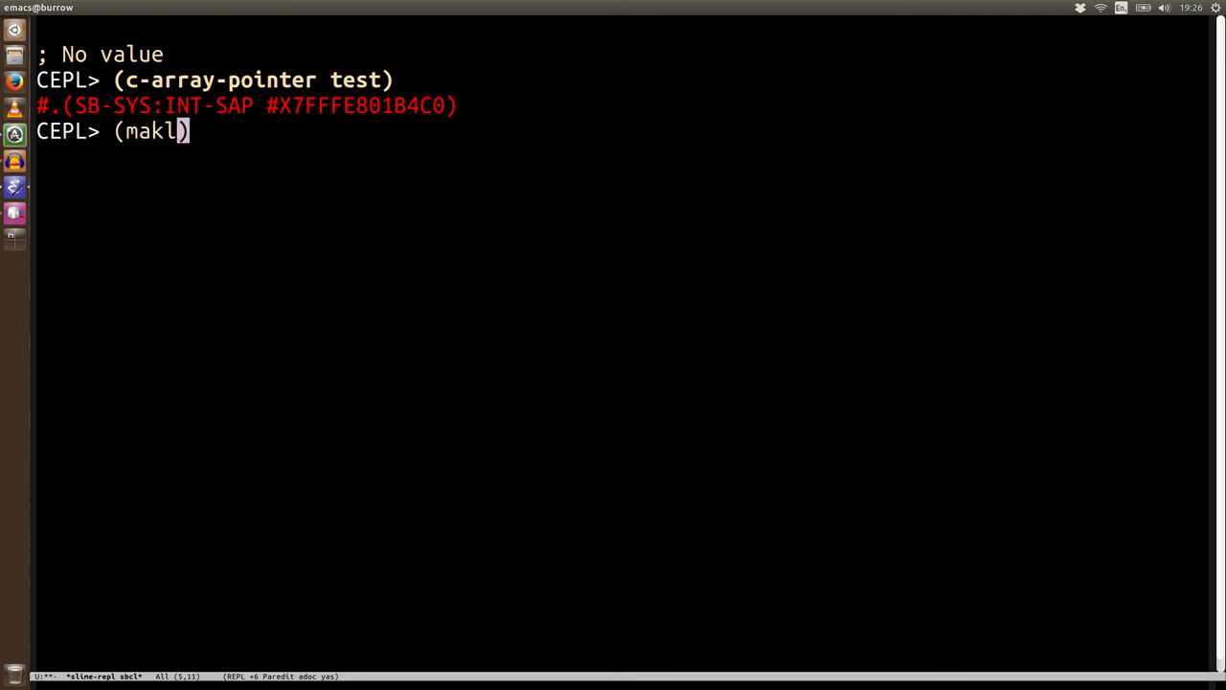
type("e-c-")
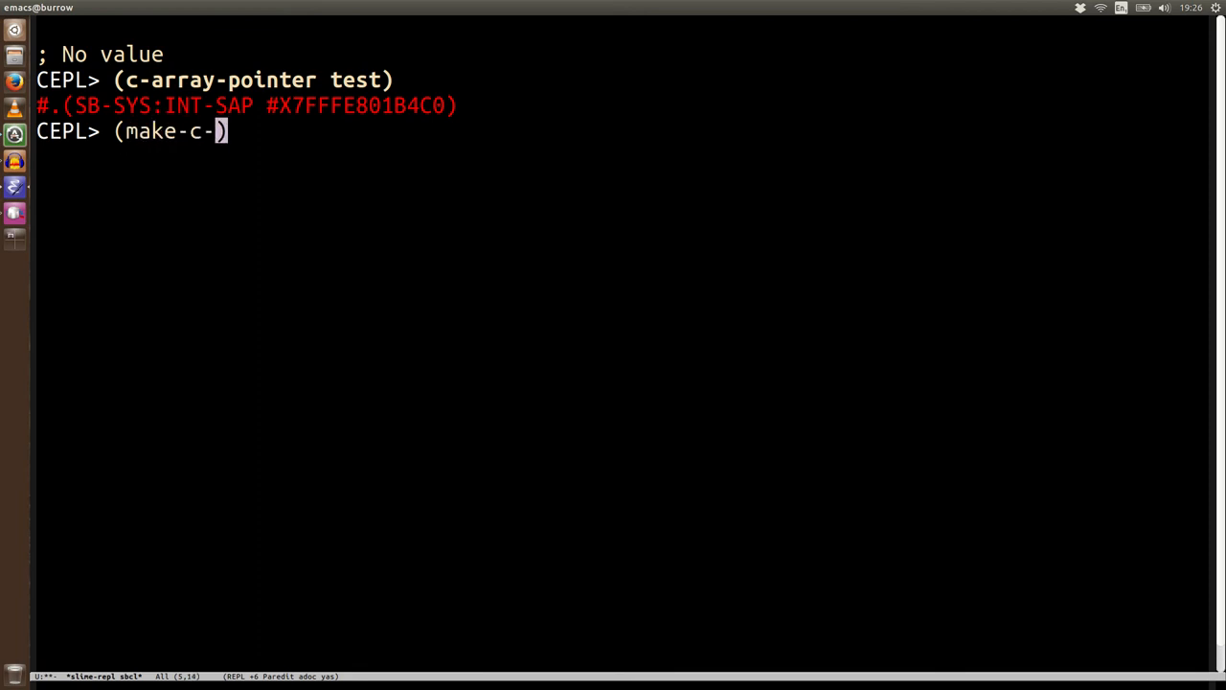
type("array-from-pointer")
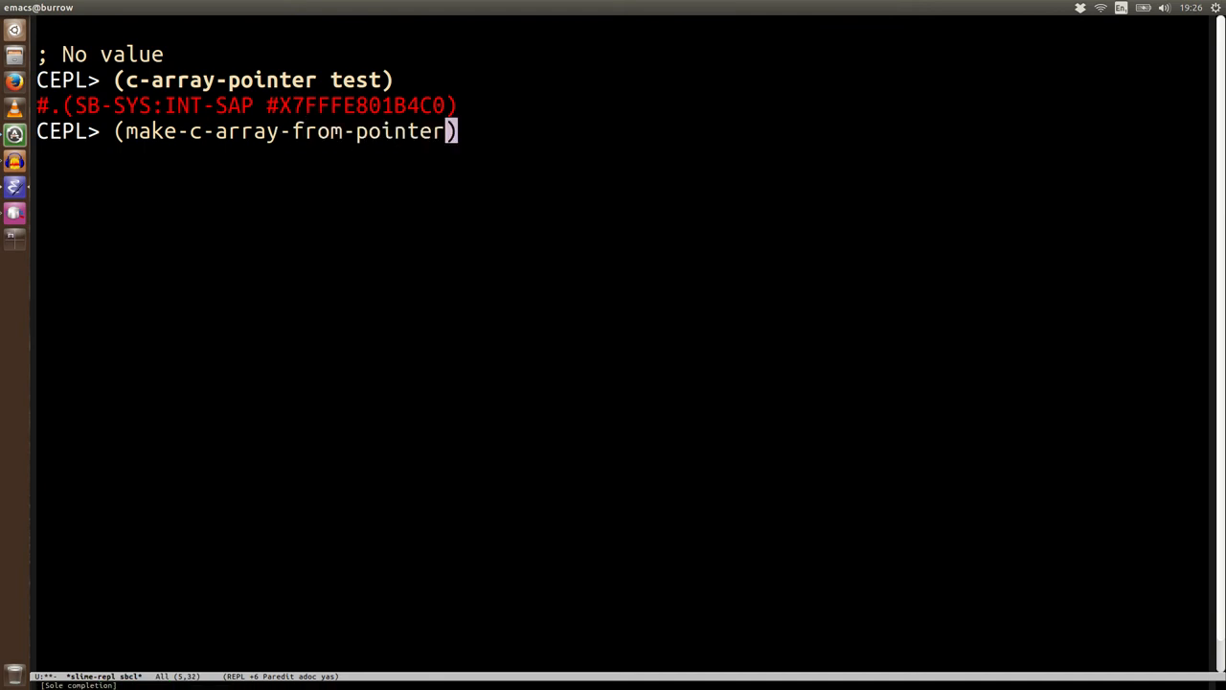
type("10")
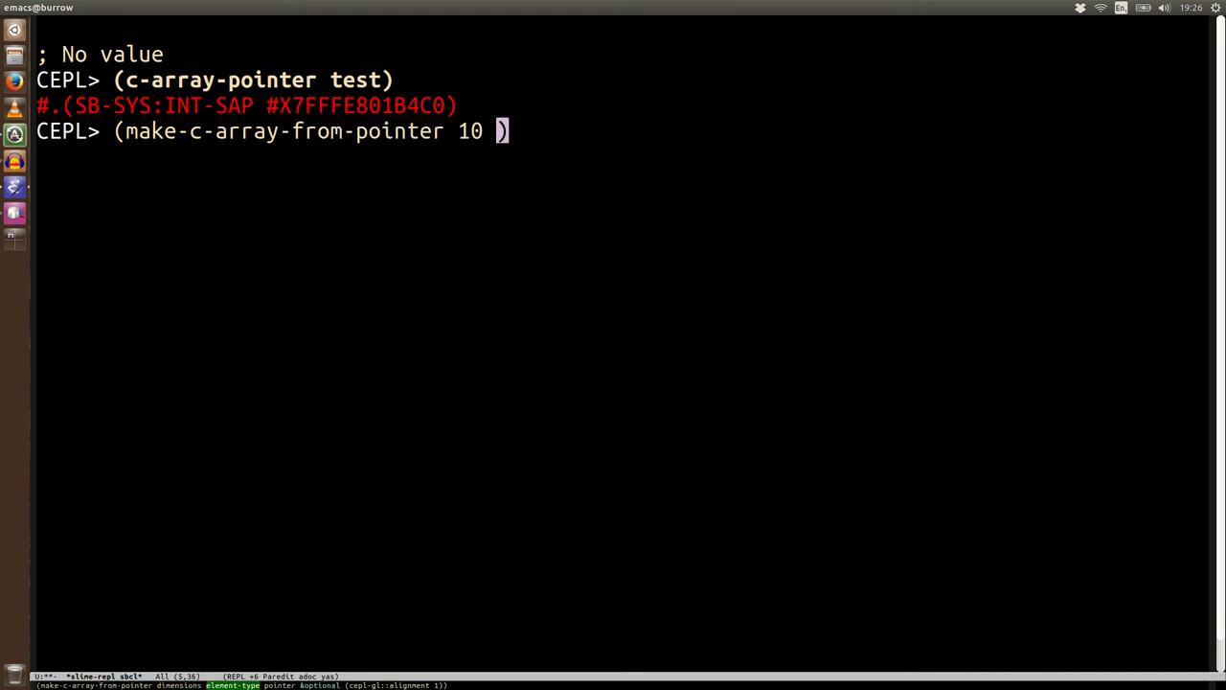
type(":i")
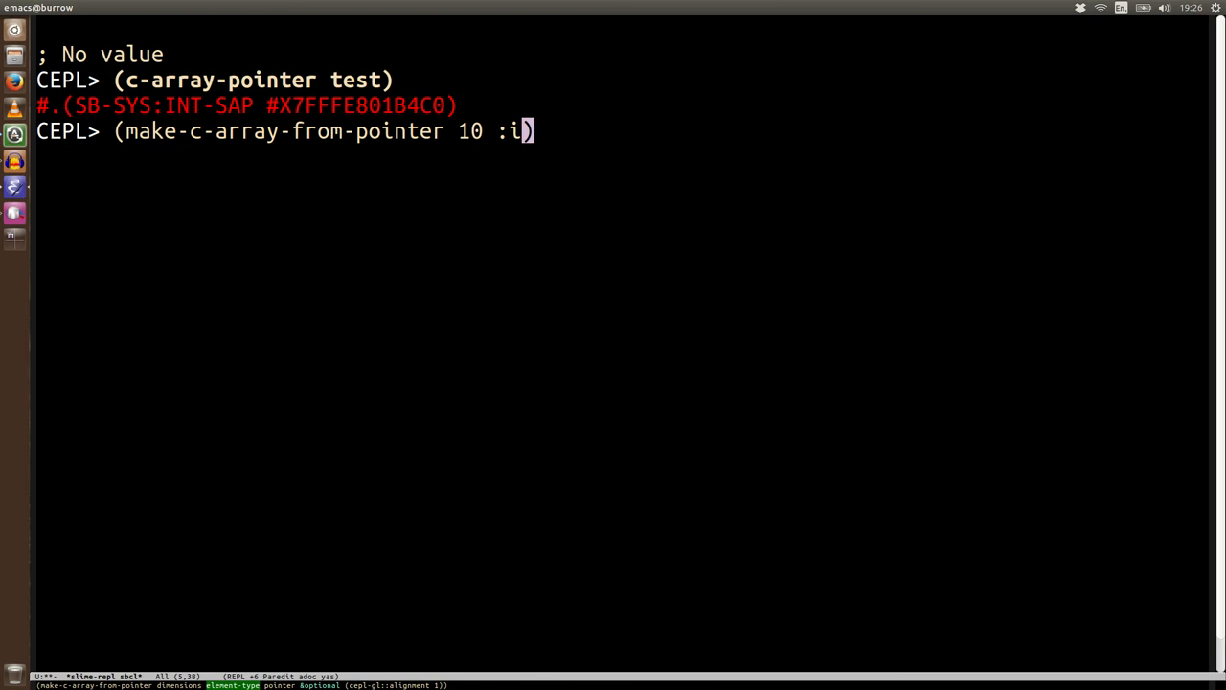
type("nt")
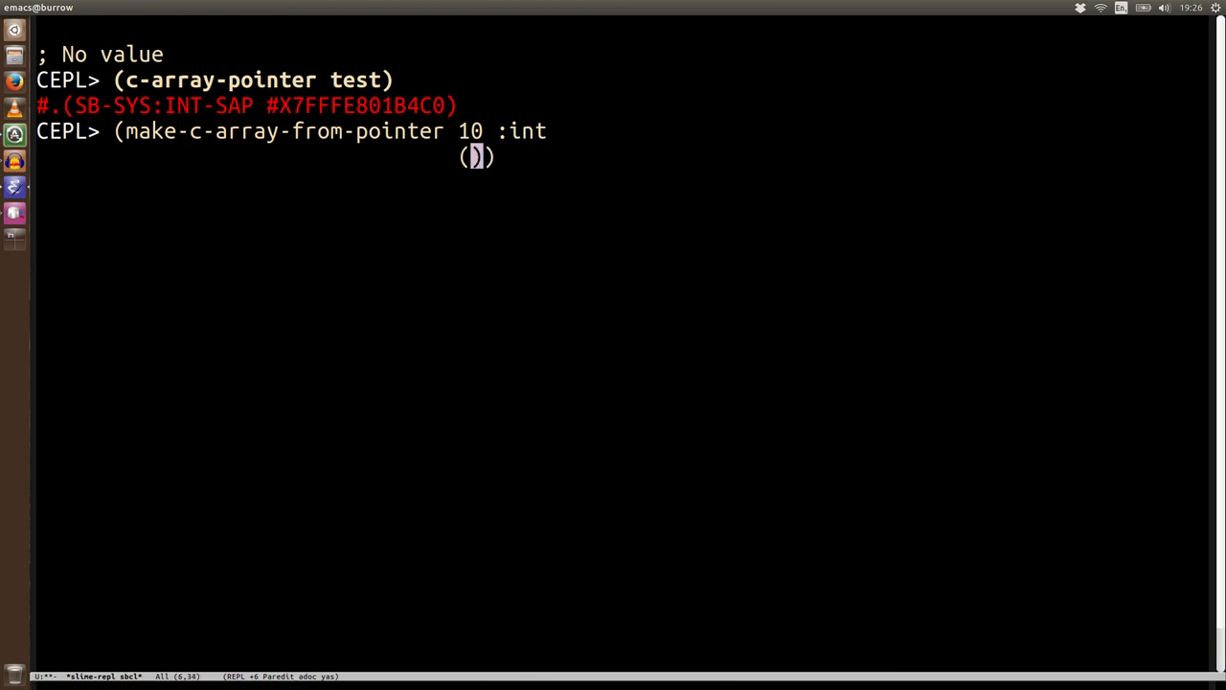
type("cffi:")
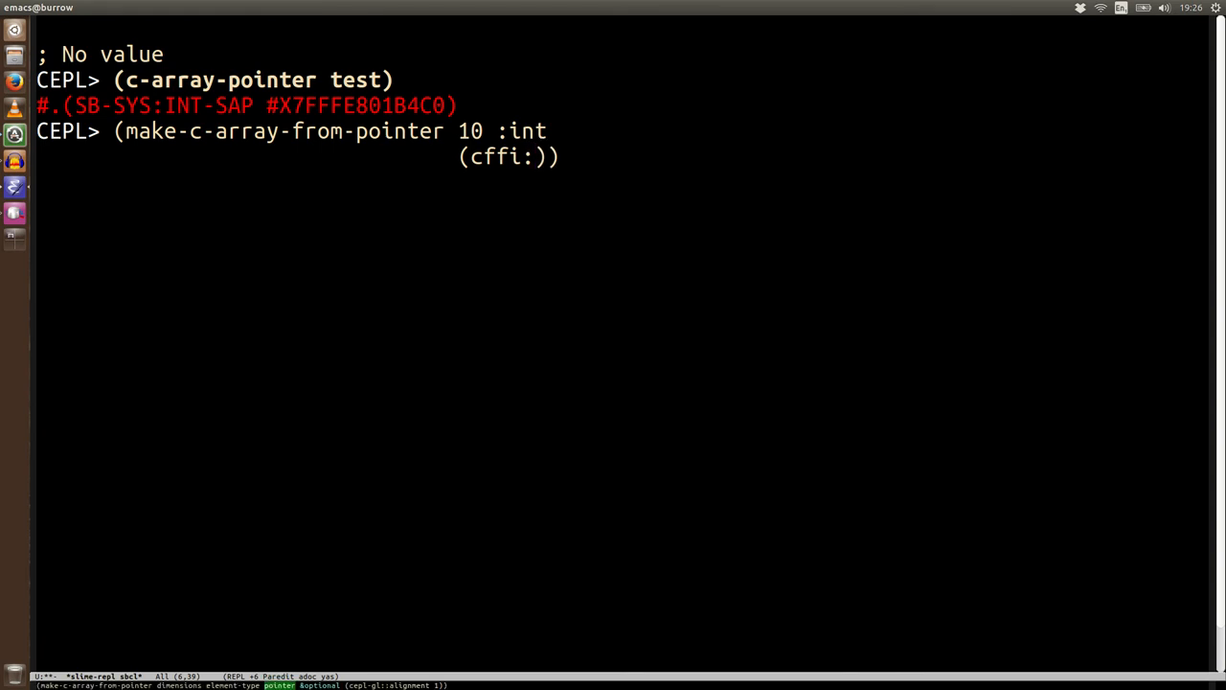
type("foreign-alloc")
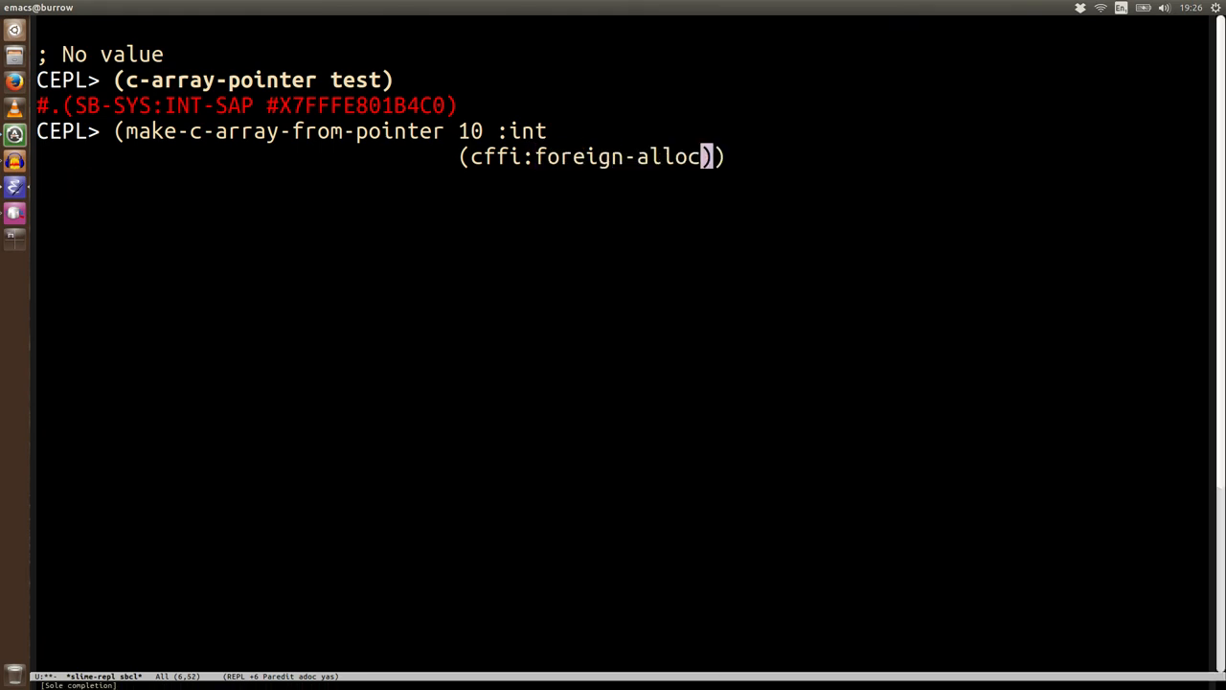
type(":int")
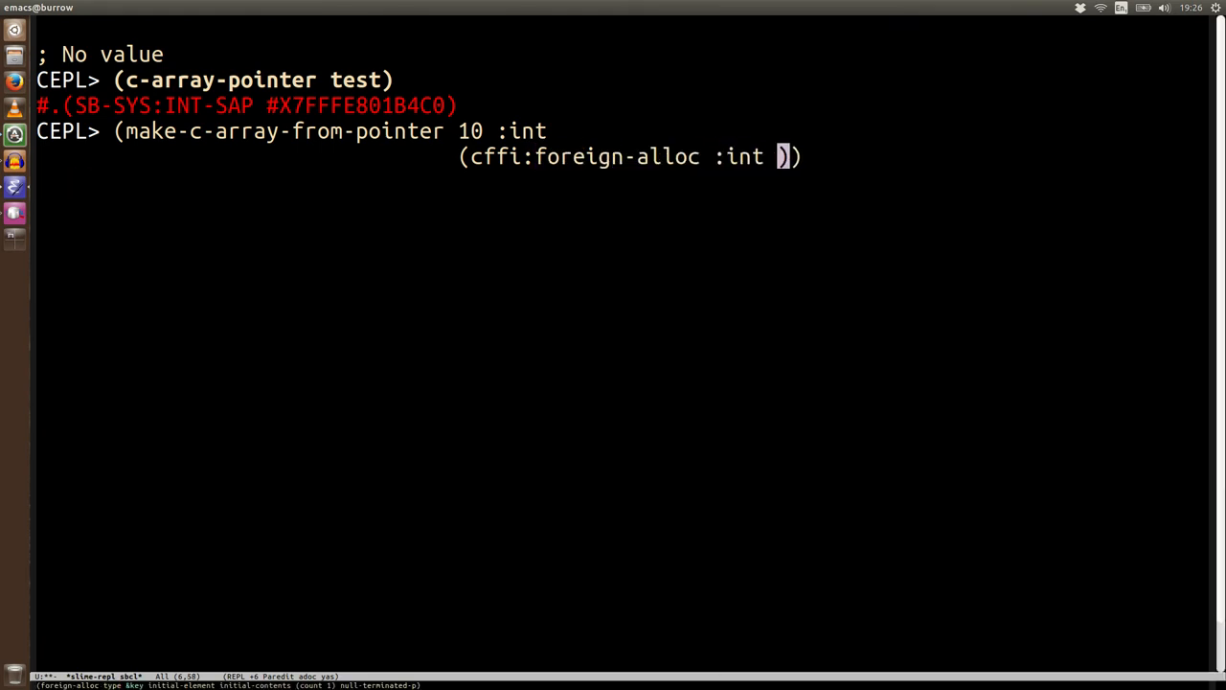
type(":count 10")
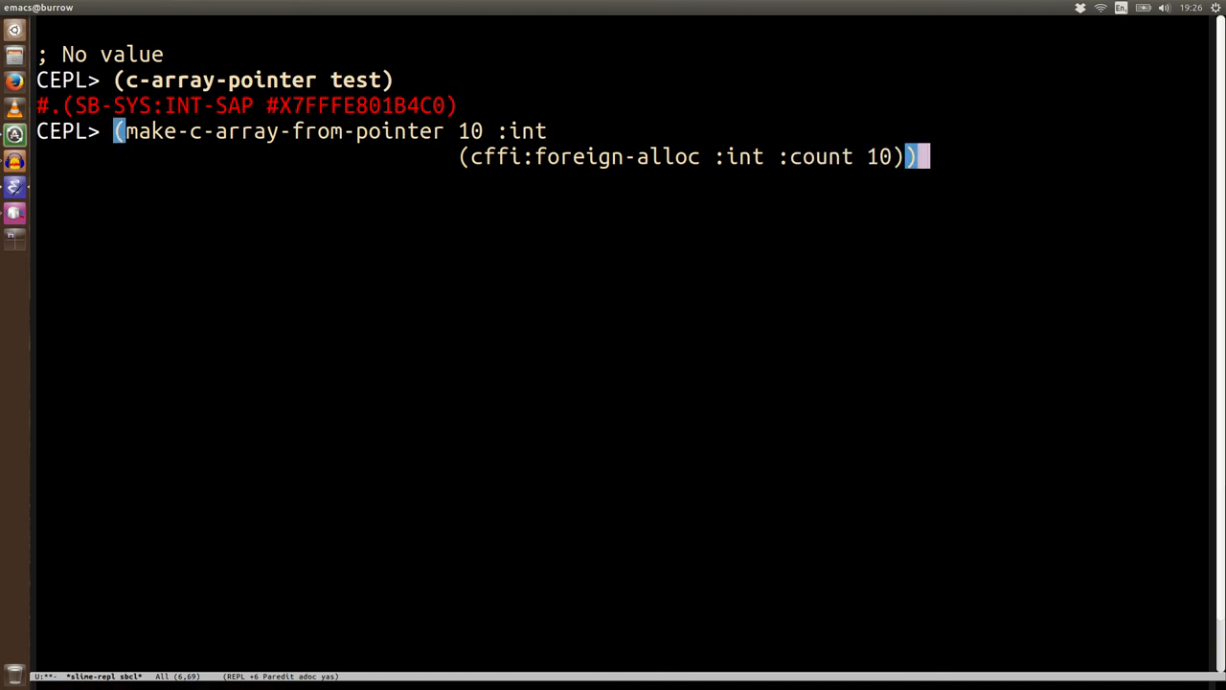
key("Return")
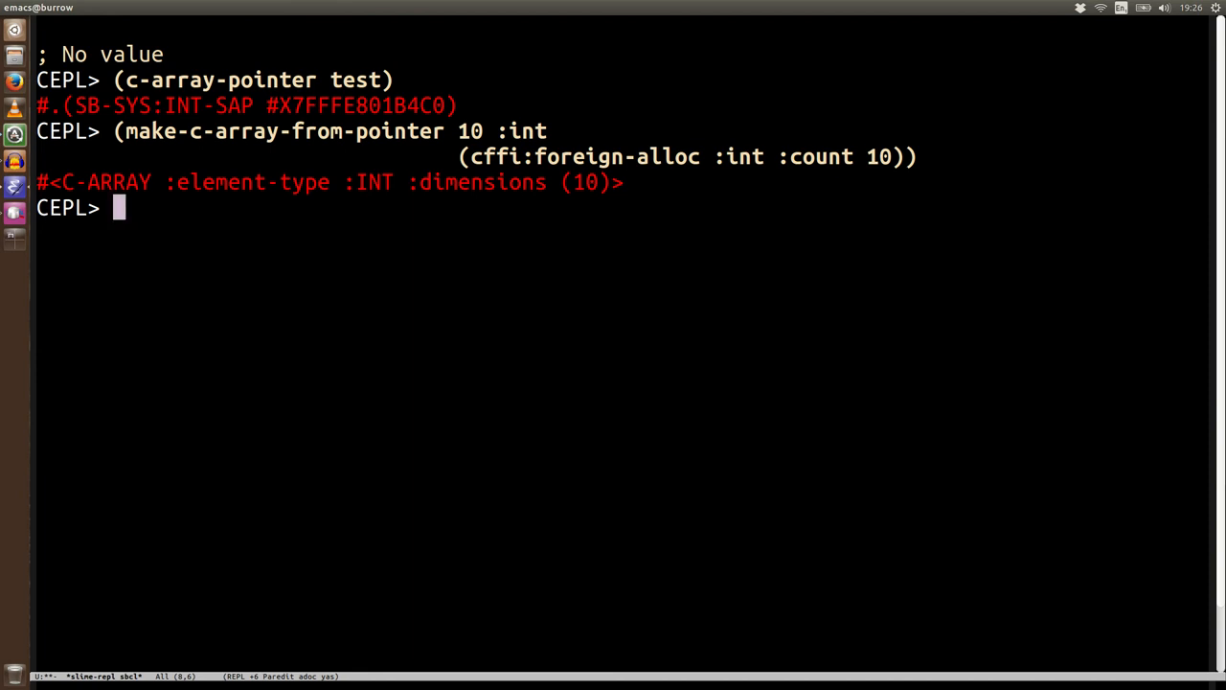
- Clear the REPL and evaluate (print-mem test) to dump test's bytes in hex
type("t")
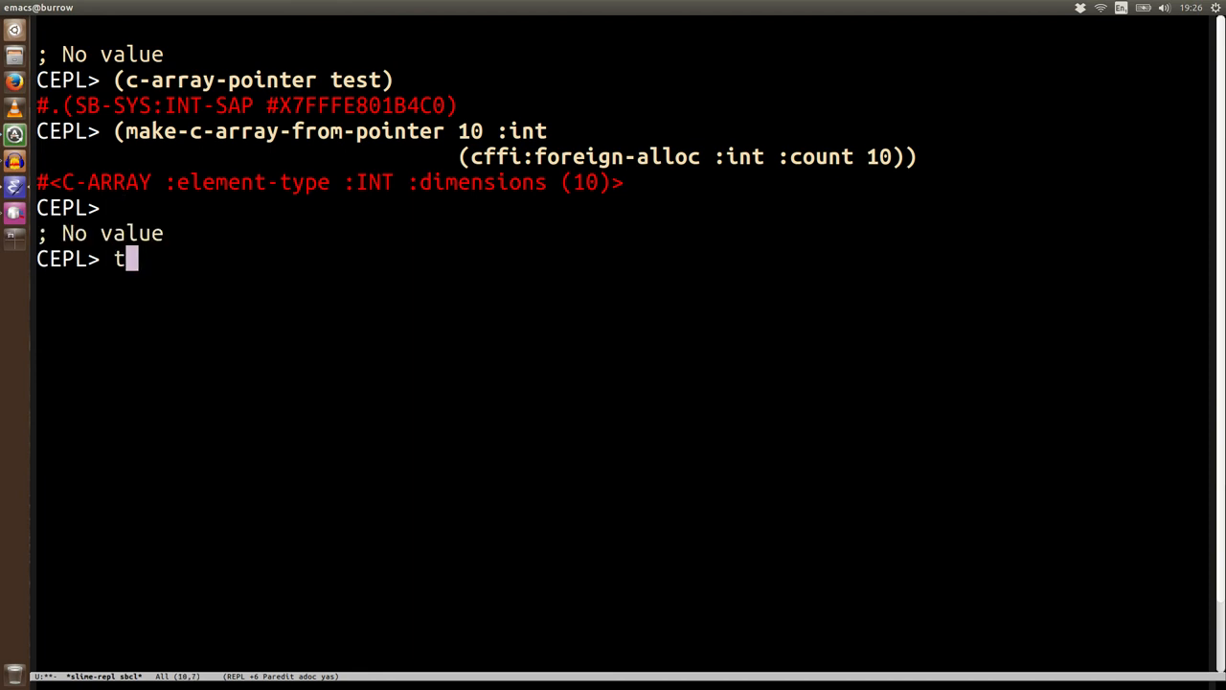
key("Return")
type("(prin")
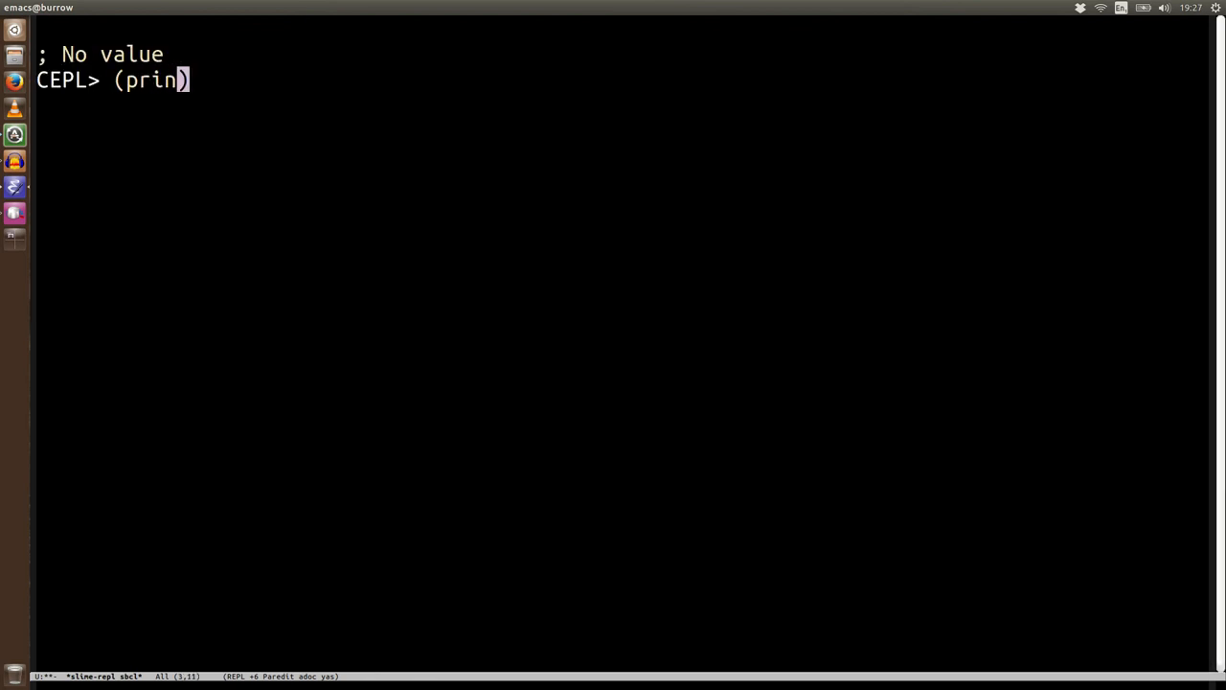
type("t-mem test")
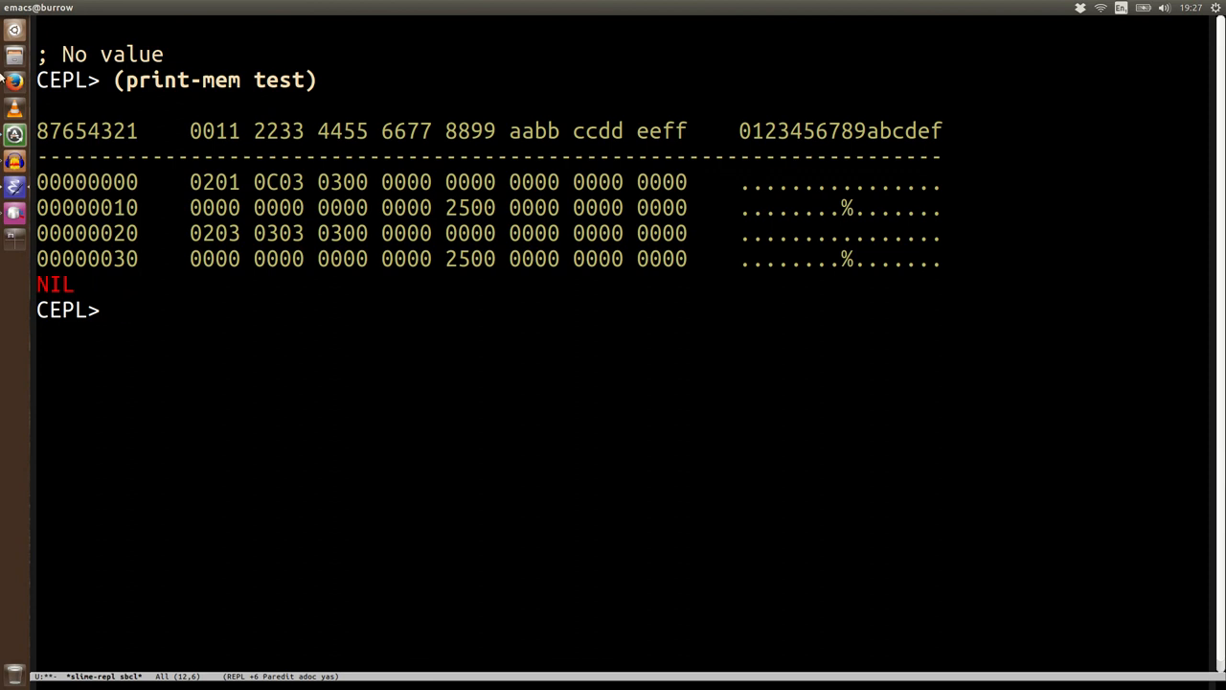
type("(pull-g test")
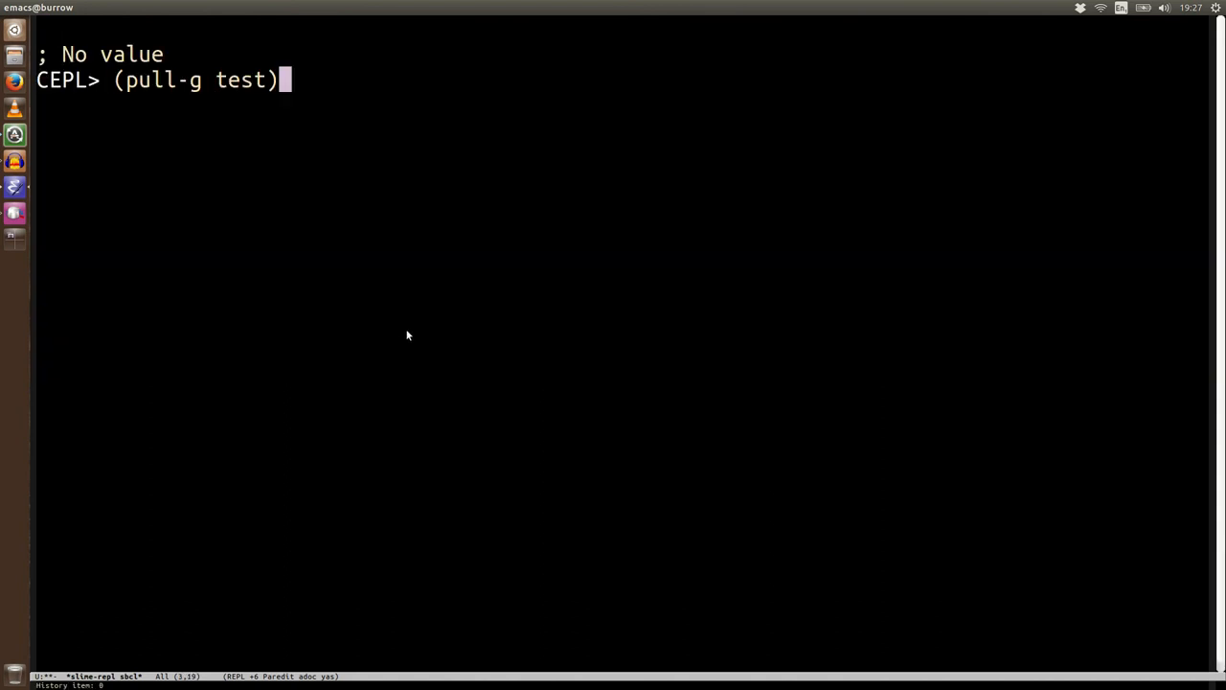
- Run (pull-g test 300), which errors, and rewrite it as (print-mem test 300)
type("300")
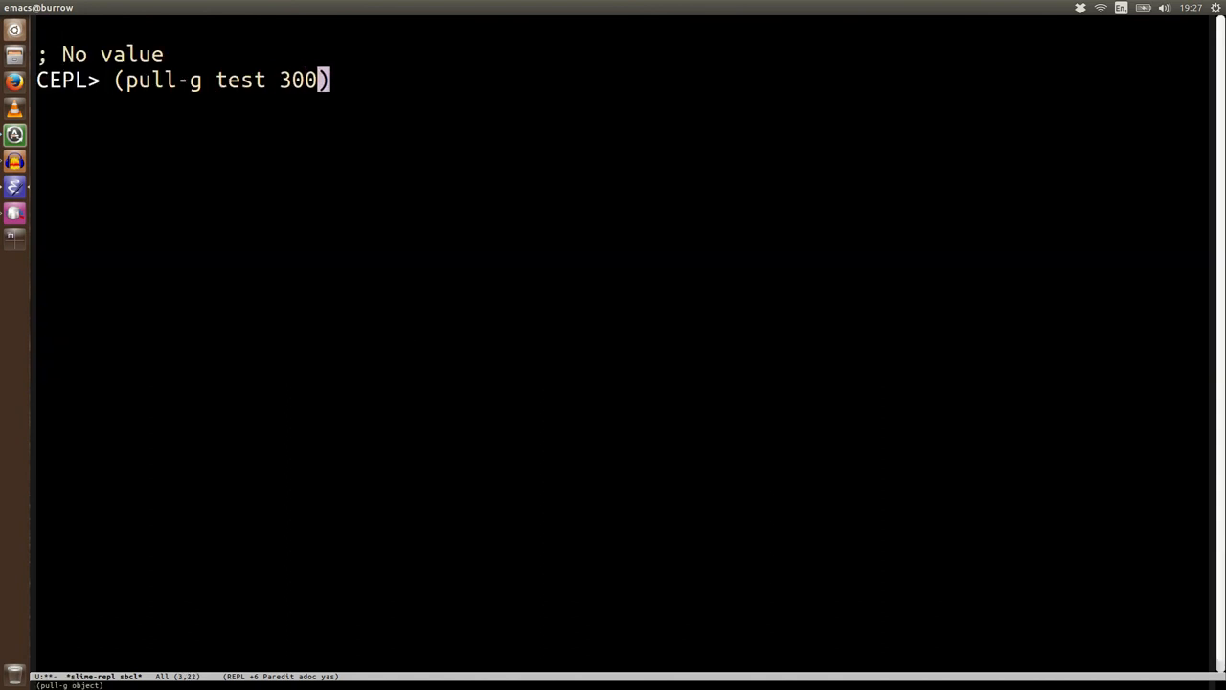
key("Return")
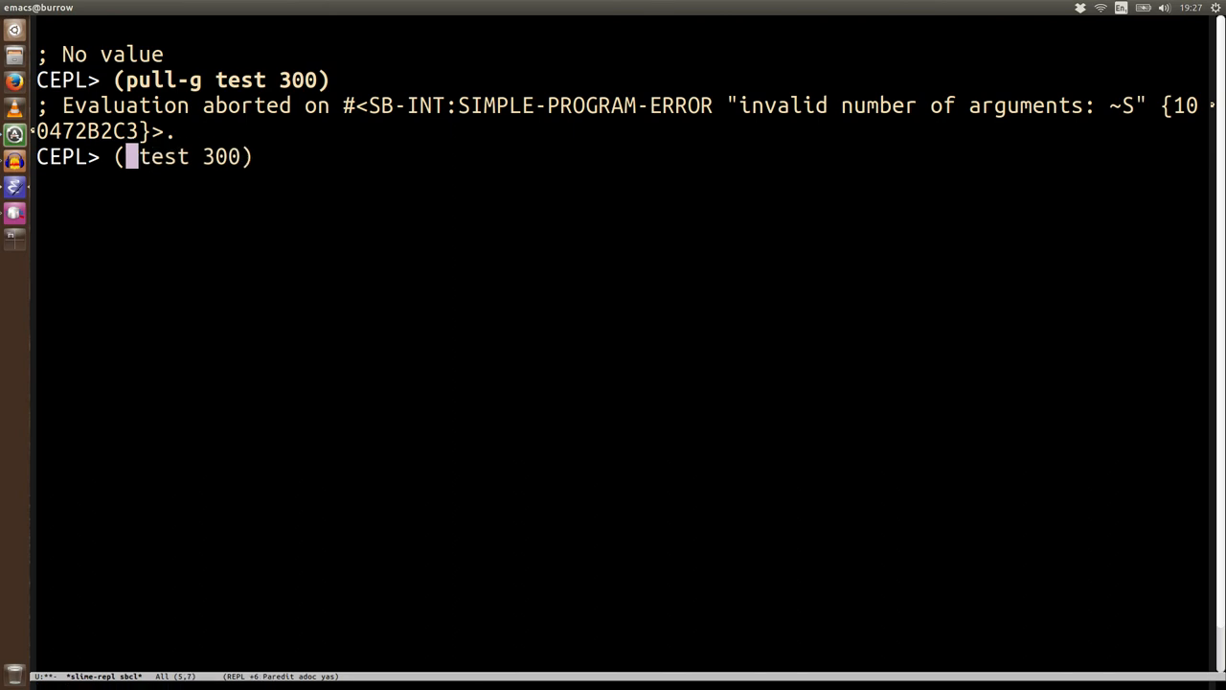
type("print-mem")
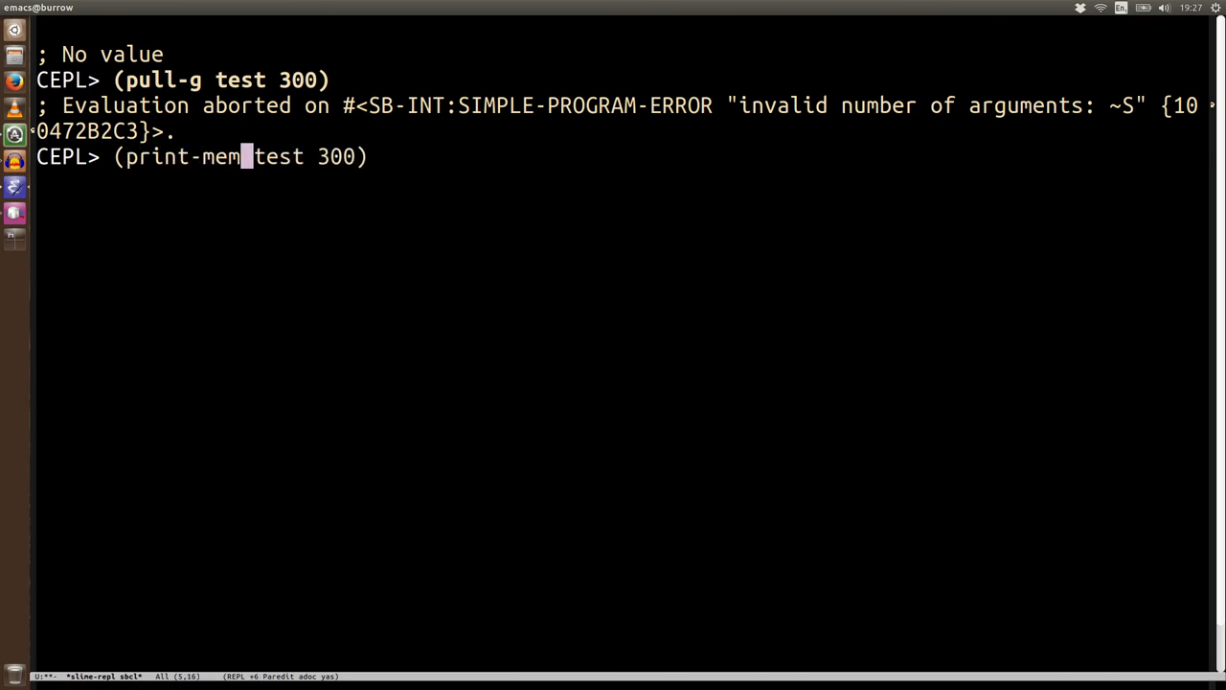